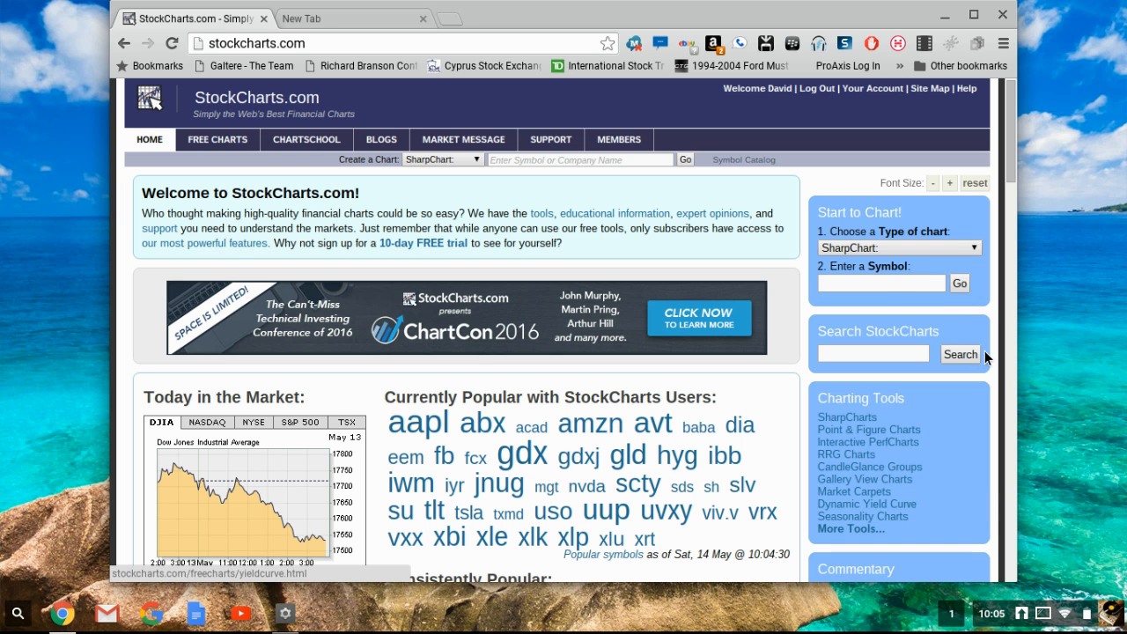
# Enter the ELD ticker in the Start to Chart box to load its SharpChart
pyautogui.click(881, 282)
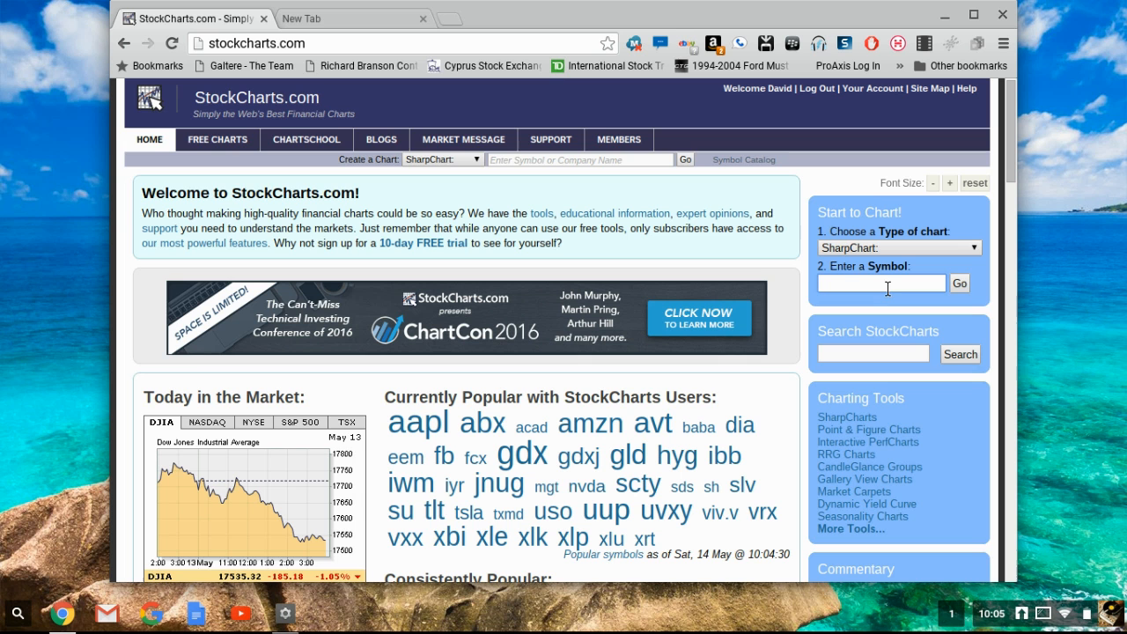
pyautogui.click(881, 281)
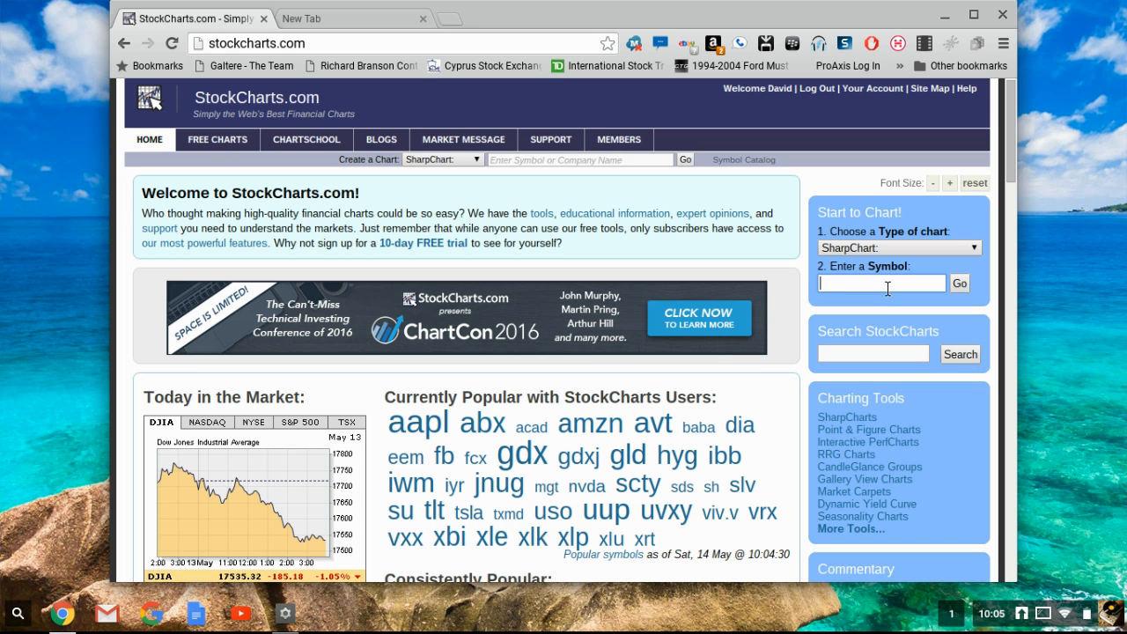
pyautogui.write('ego')
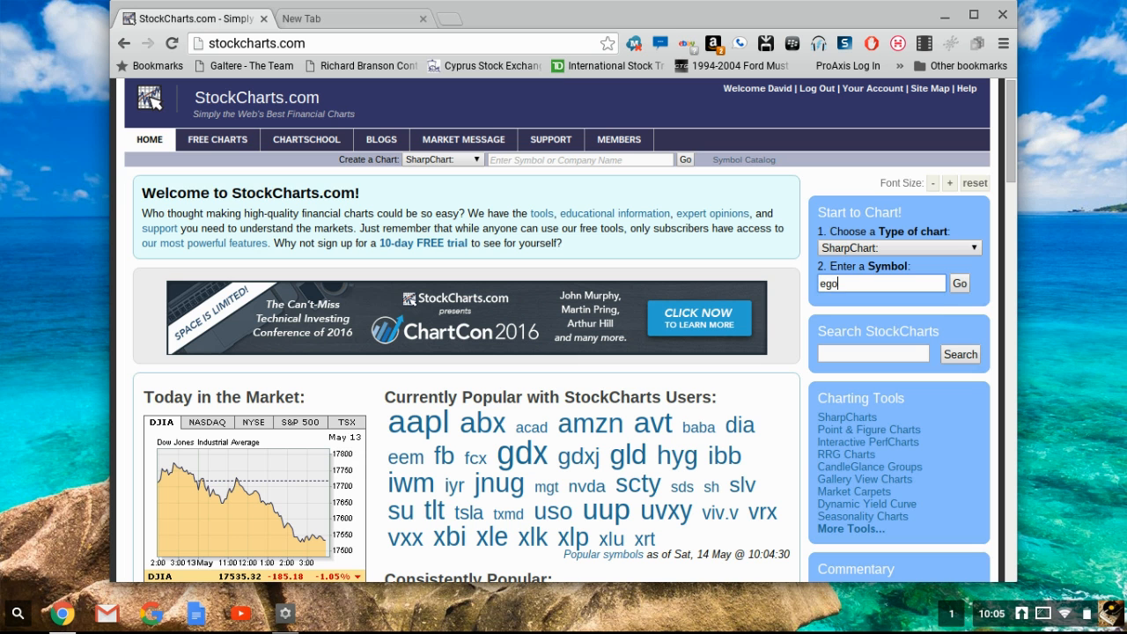
pyautogui.write('el')
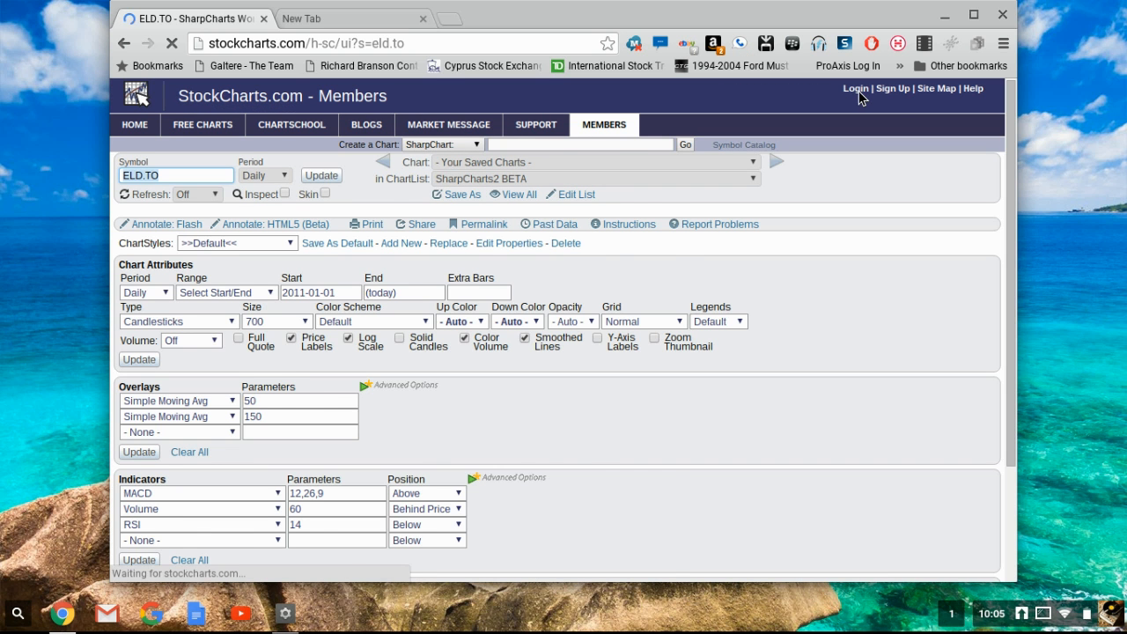
# Check Your Account settings, return to the ELD.TO chart and select its Symbol box
pyautogui.click(321, 174)
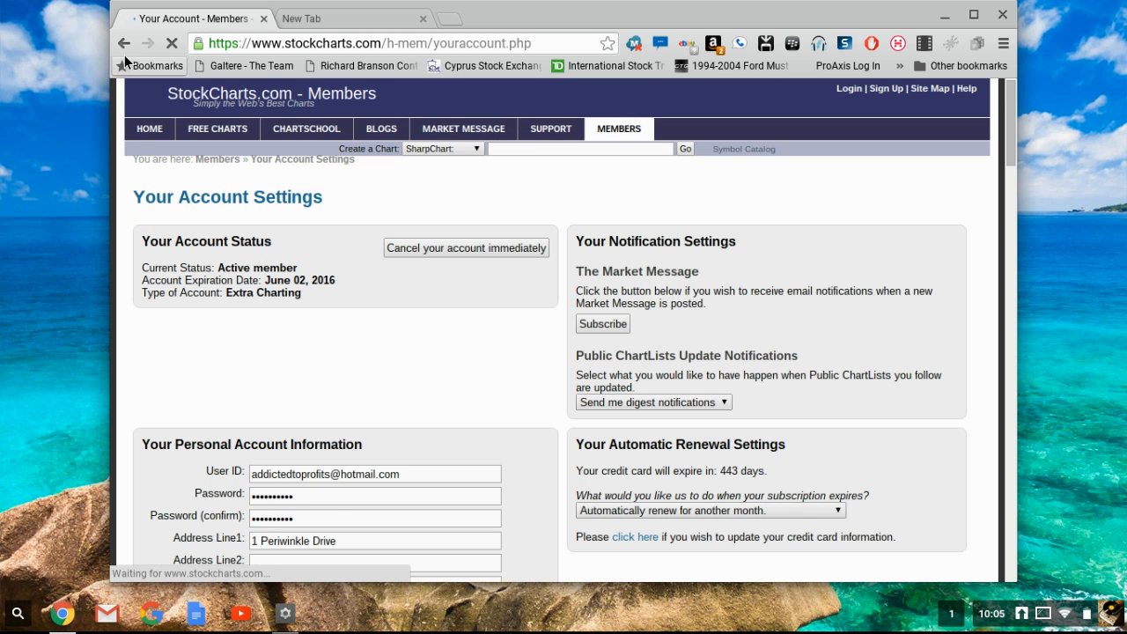
pyautogui.click(123, 42)
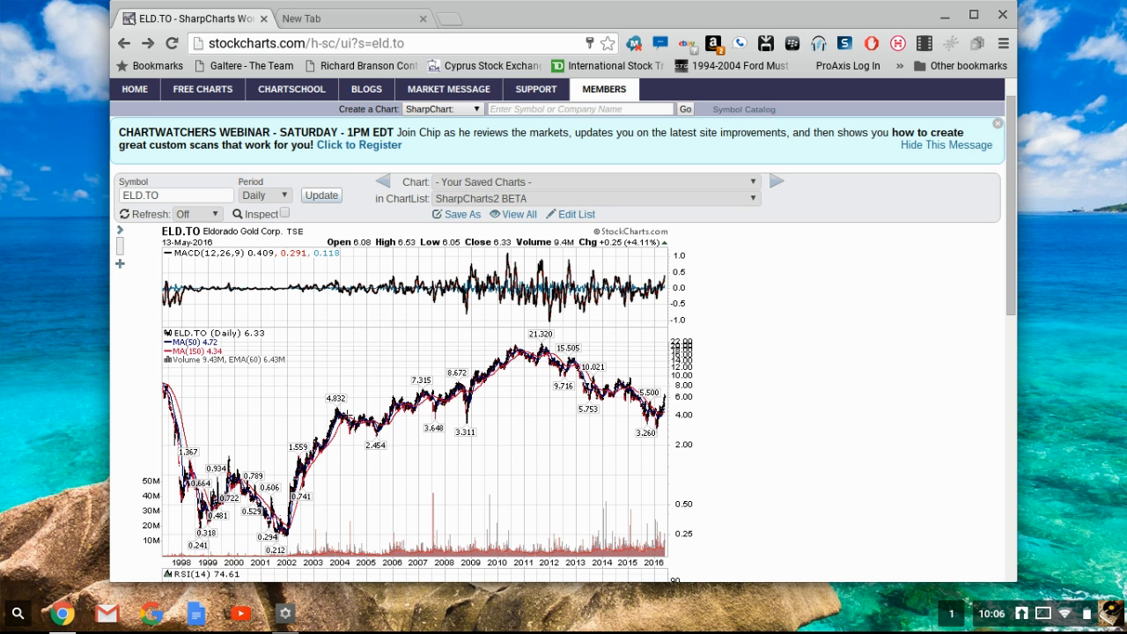
pyautogui.moveTo(187, 226)
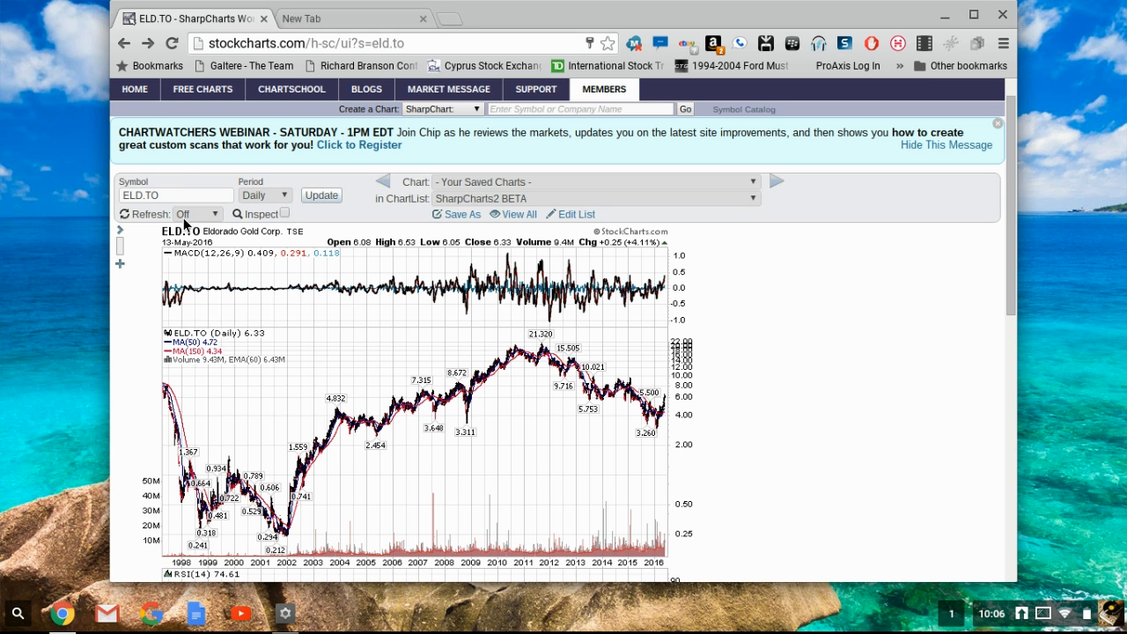
pyautogui.click(177, 194)
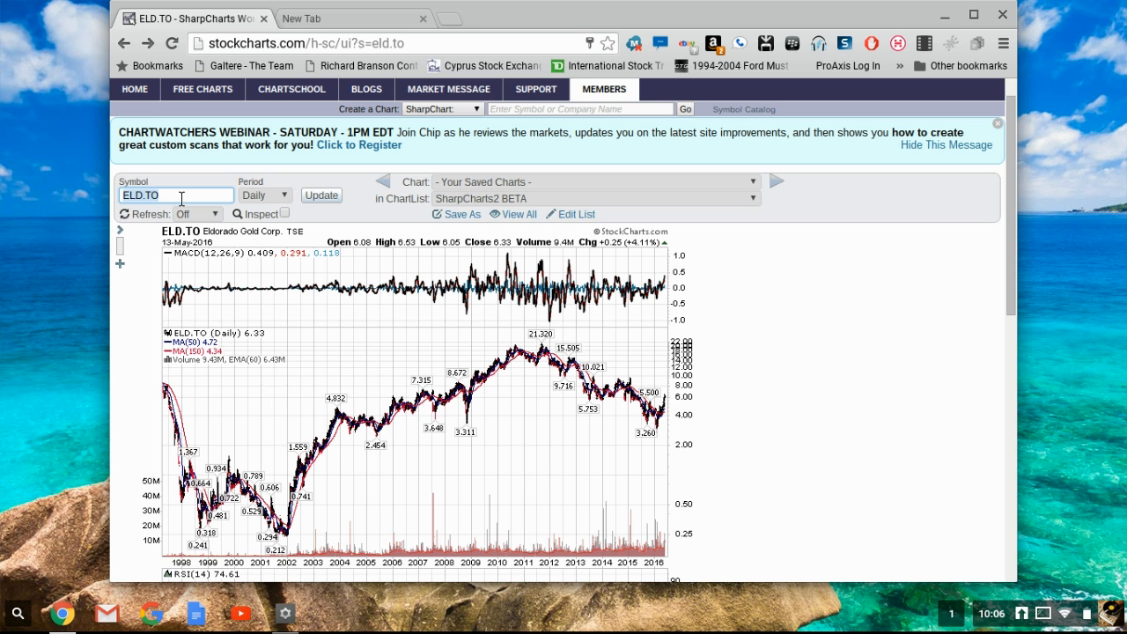
# Chart the $HUI:$GOLD ratio and review its long-term daily view
pyautogui.write('$hui:$')
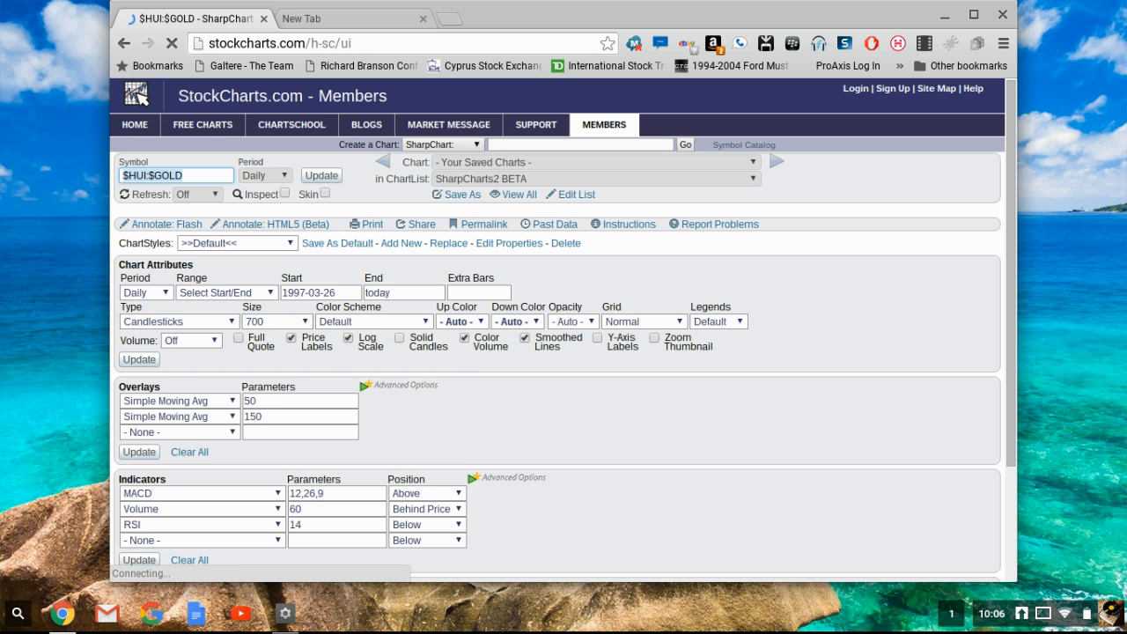
pyautogui.click(320, 176)
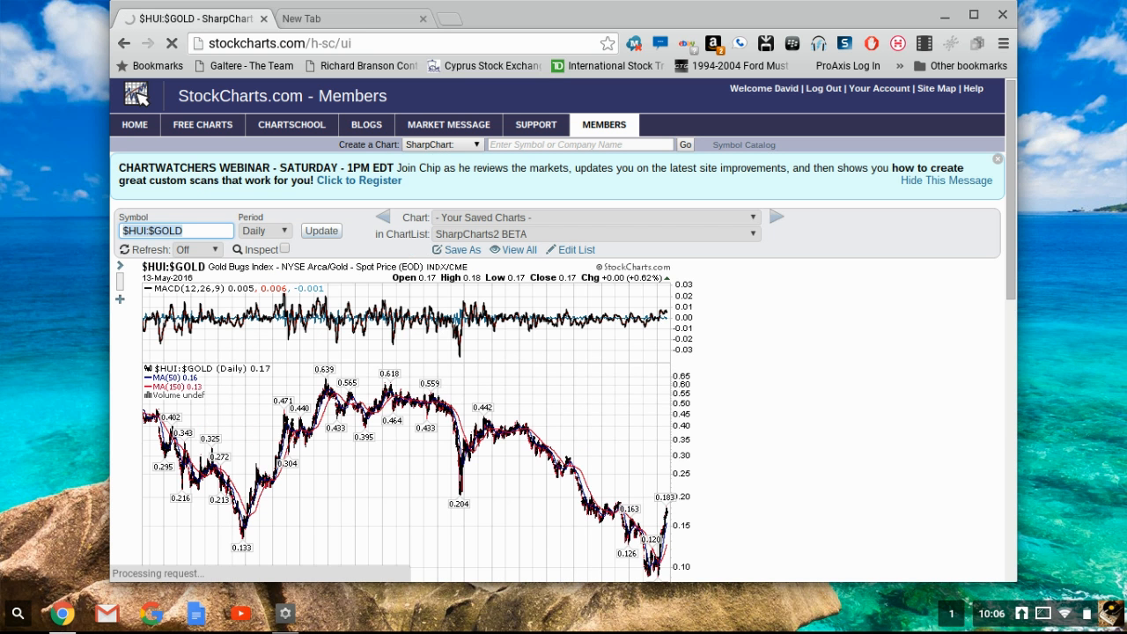
pyautogui.scroll(-3)
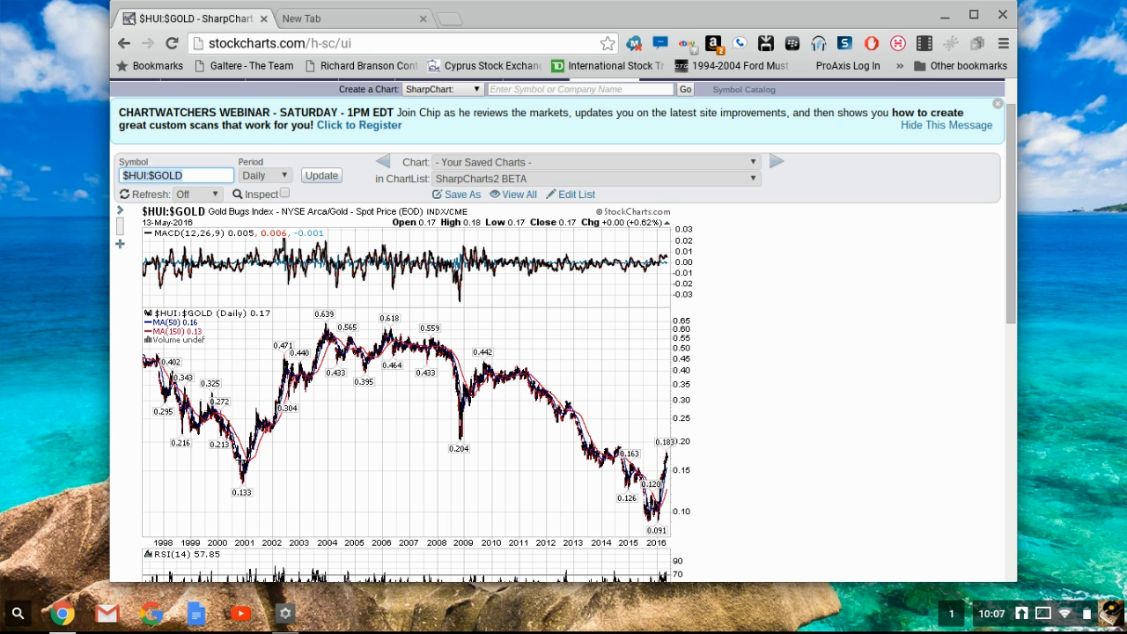
pyautogui.moveTo(691, 380)
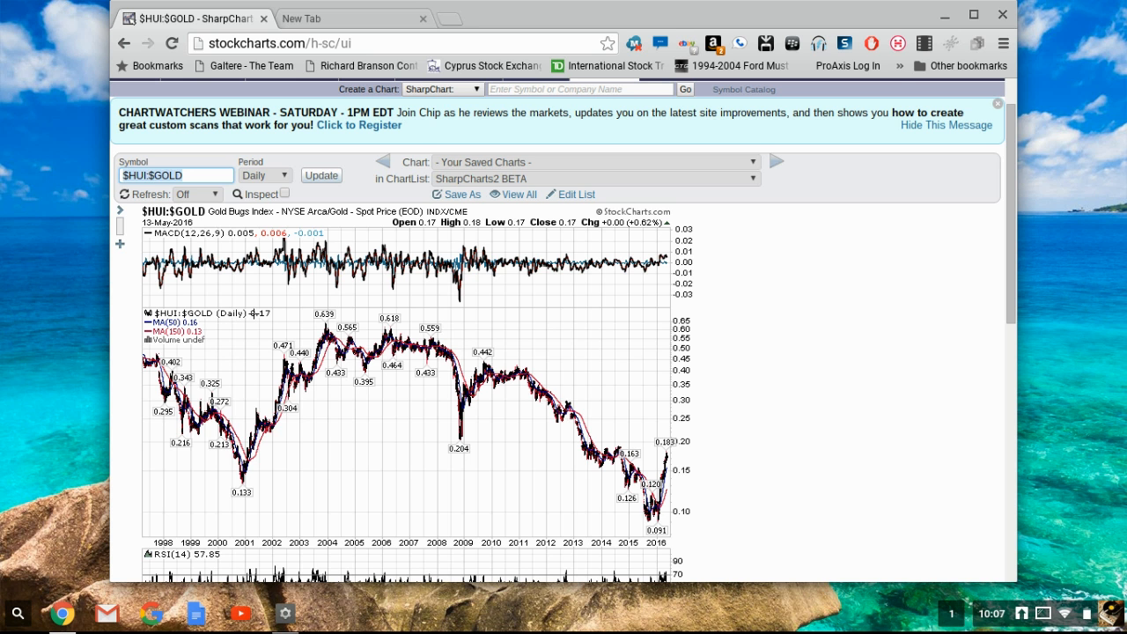
pyautogui.moveTo(272, 454)
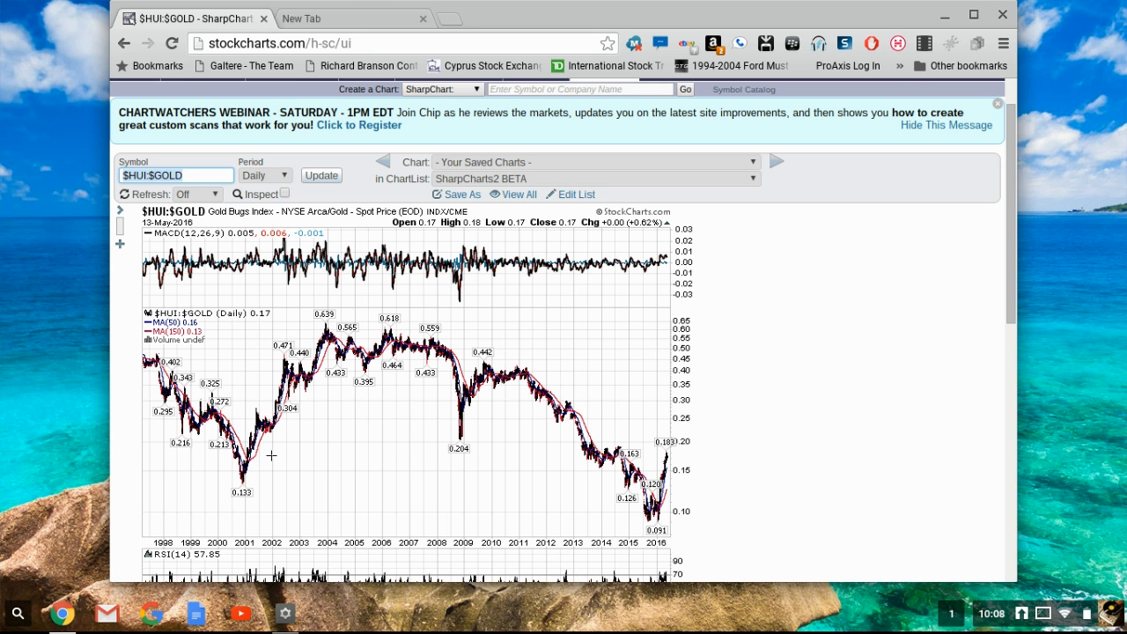
pyautogui.moveTo(88, 341)
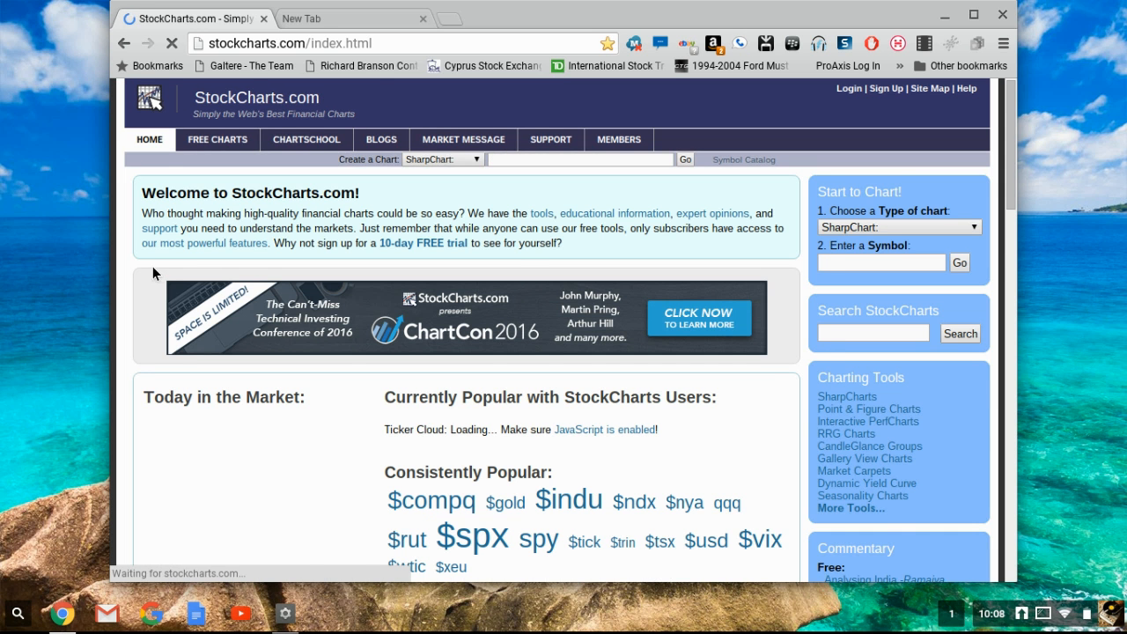
# Scroll through the $SPX Gallery View's daily and weekly charts and back to the top
pyautogui.scroll(-3)
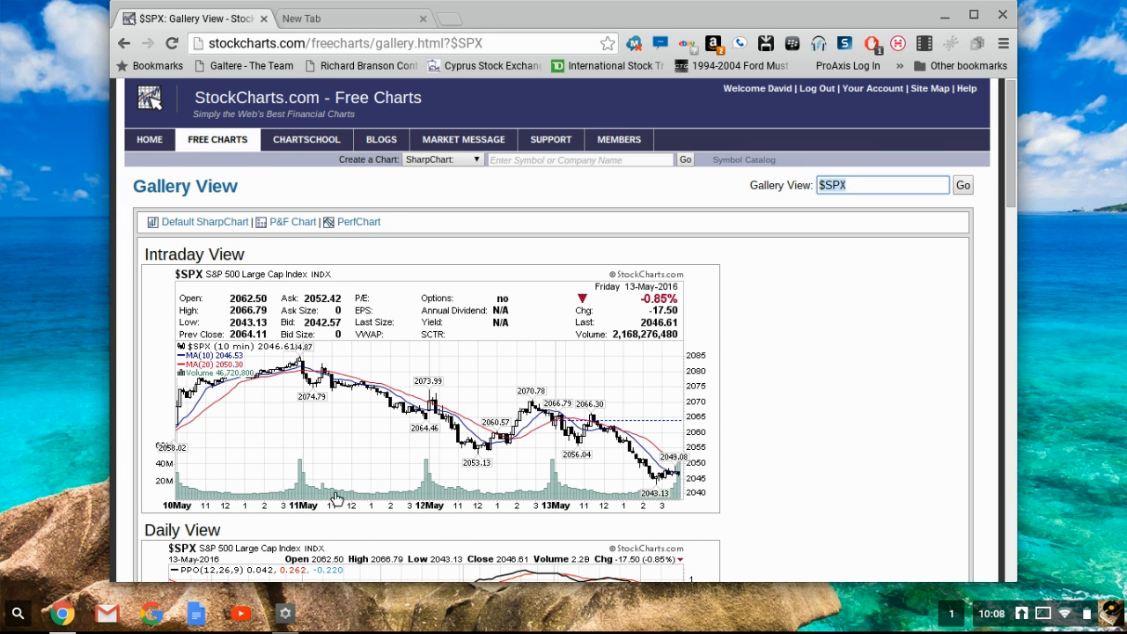
pyautogui.scroll(-3)
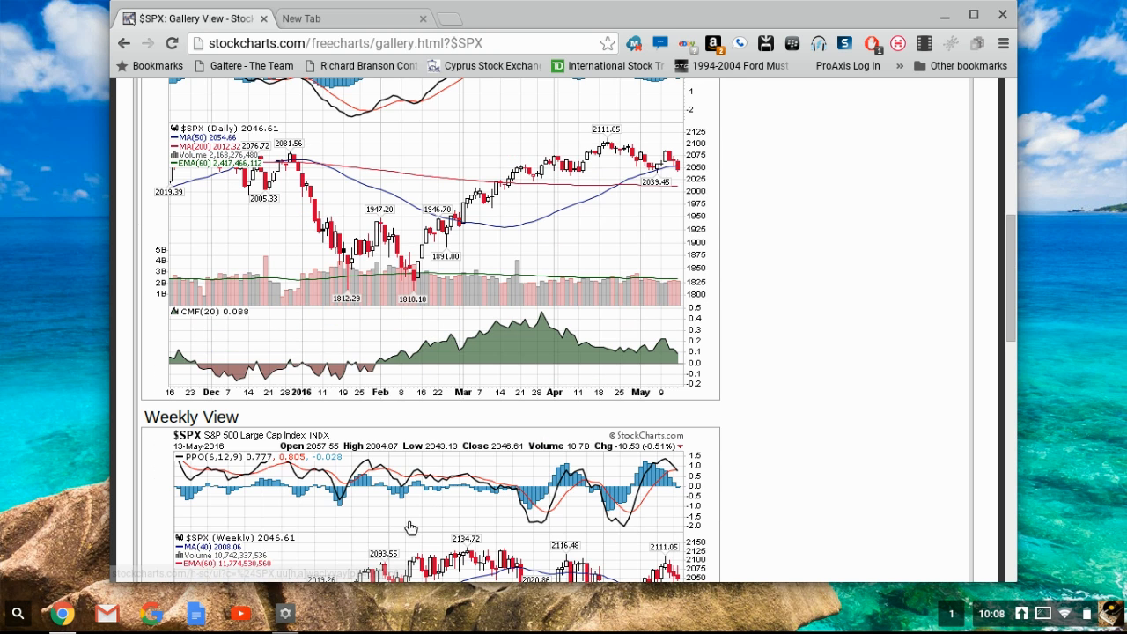
pyautogui.scroll(-3)
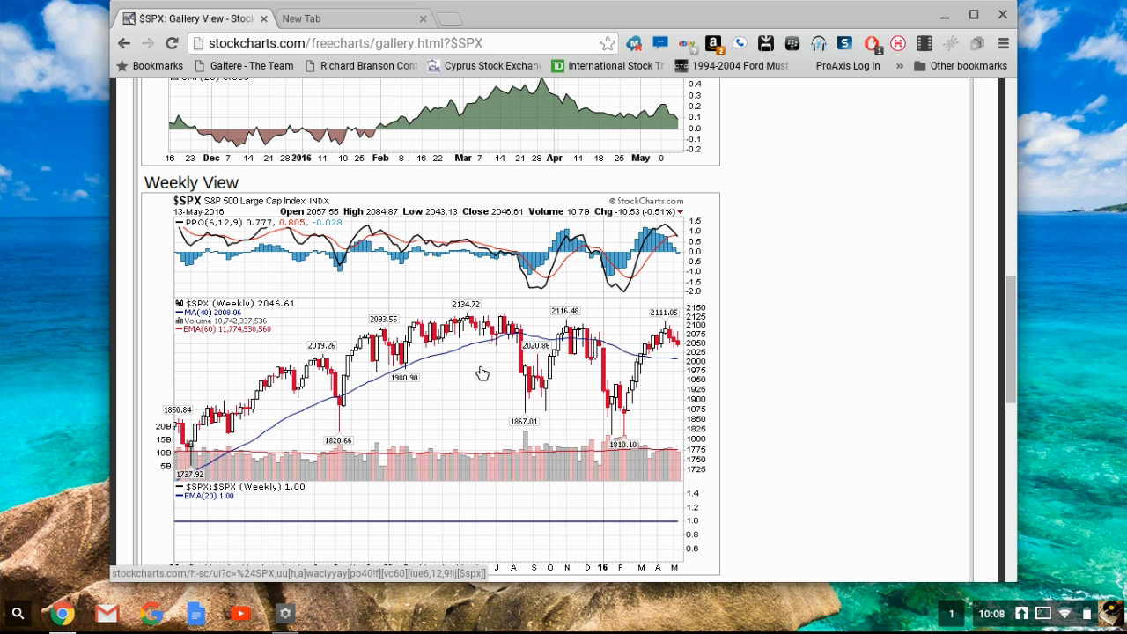
pyautogui.moveTo(637, 422)
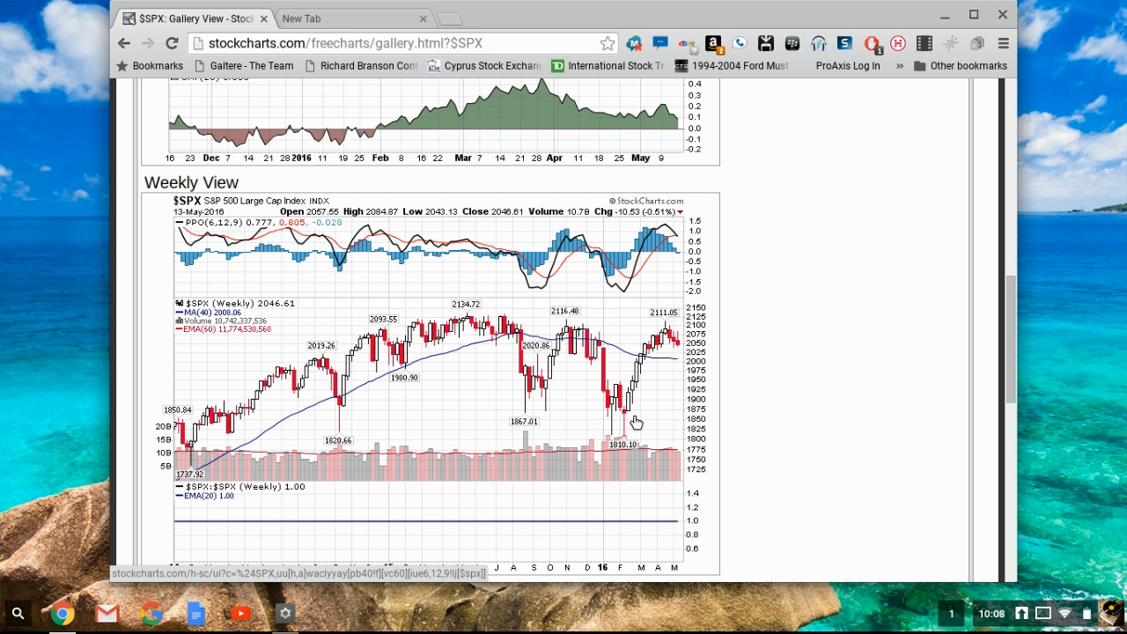
pyautogui.moveTo(687, 454)
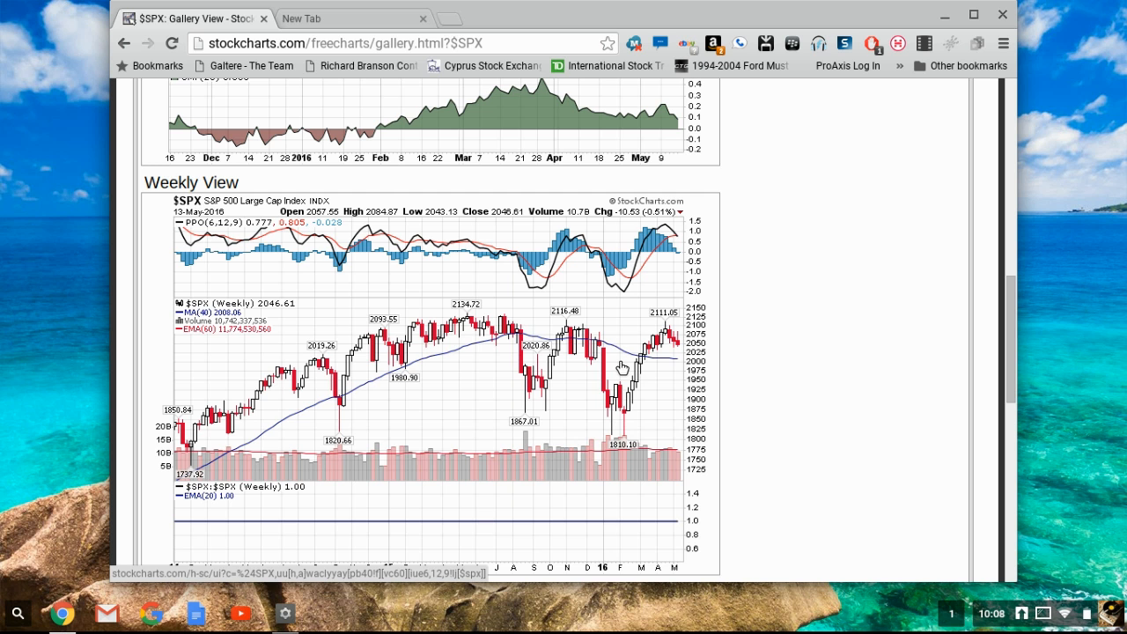
pyautogui.moveTo(678, 326)
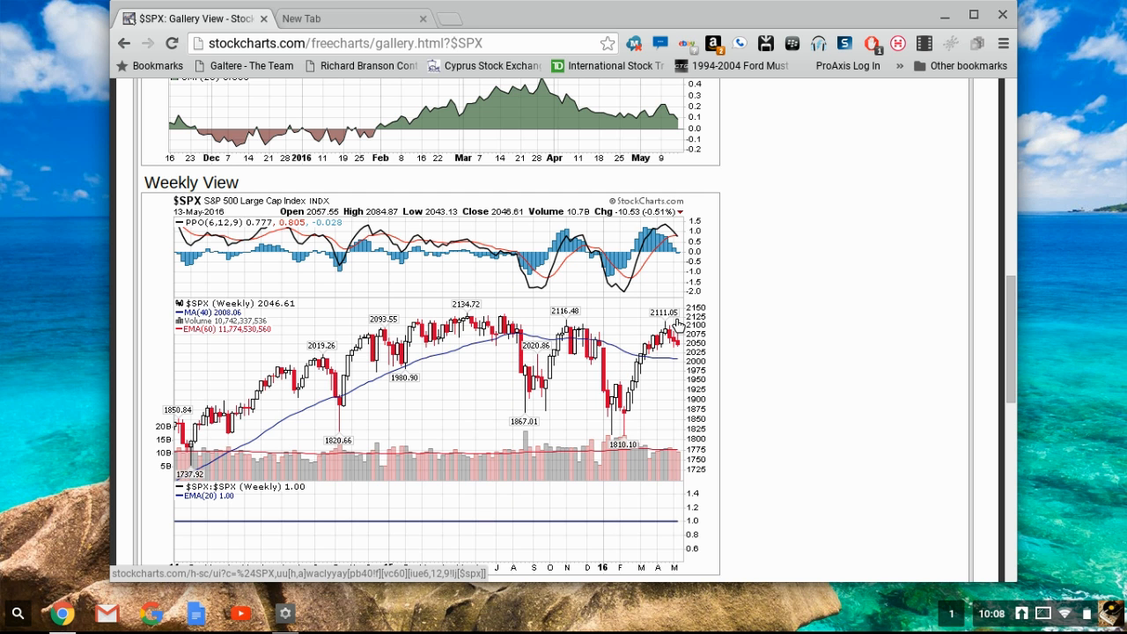
pyautogui.moveTo(690, 465)
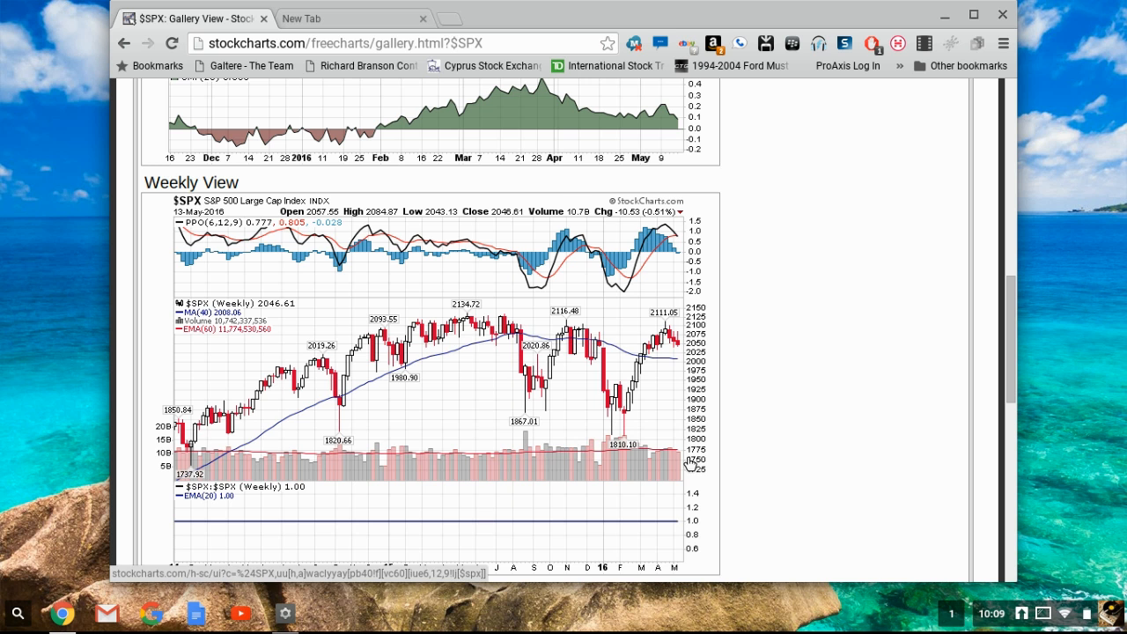
pyautogui.moveTo(637, 321)
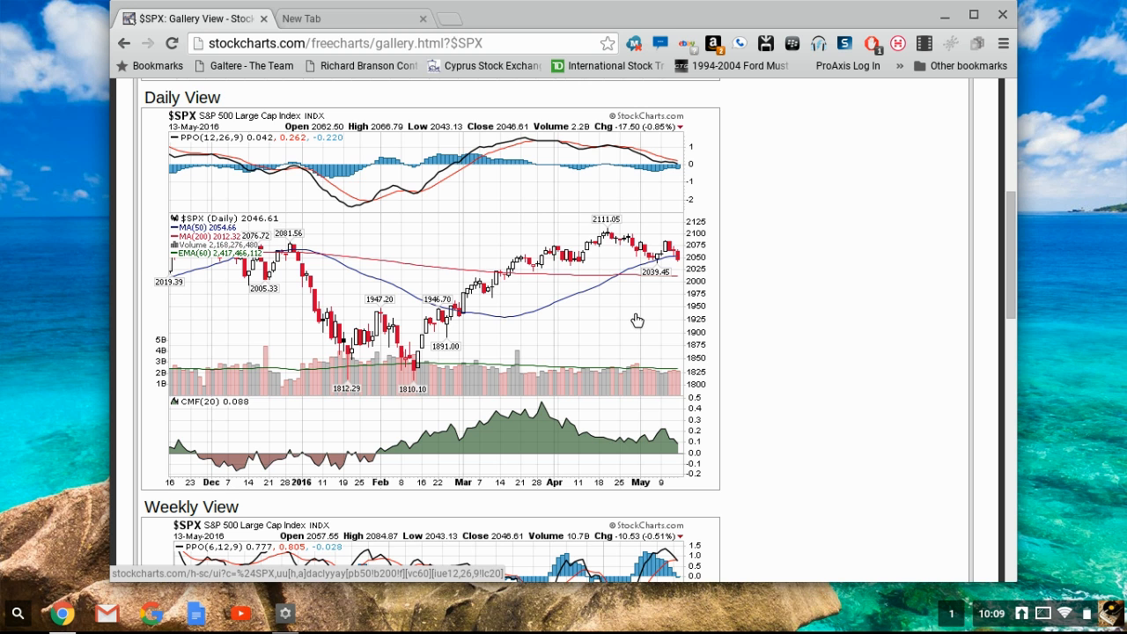
pyautogui.scroll(3)
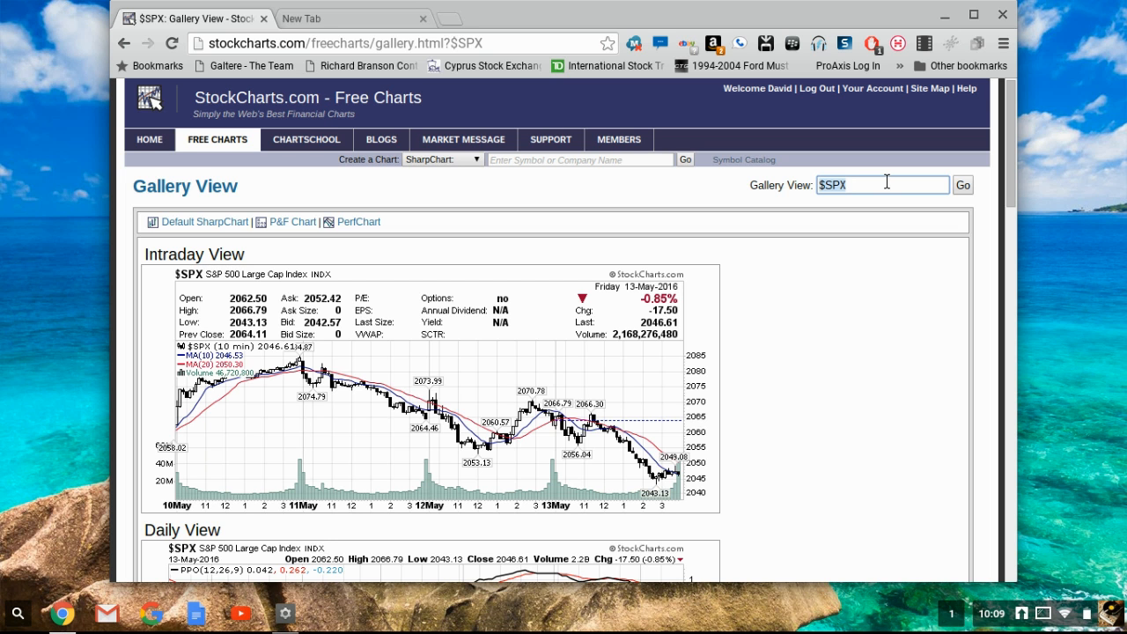
# Look up SIRI in Gallery View and scroll down to its Weekly View chart
pyautogui.click(881, 185)
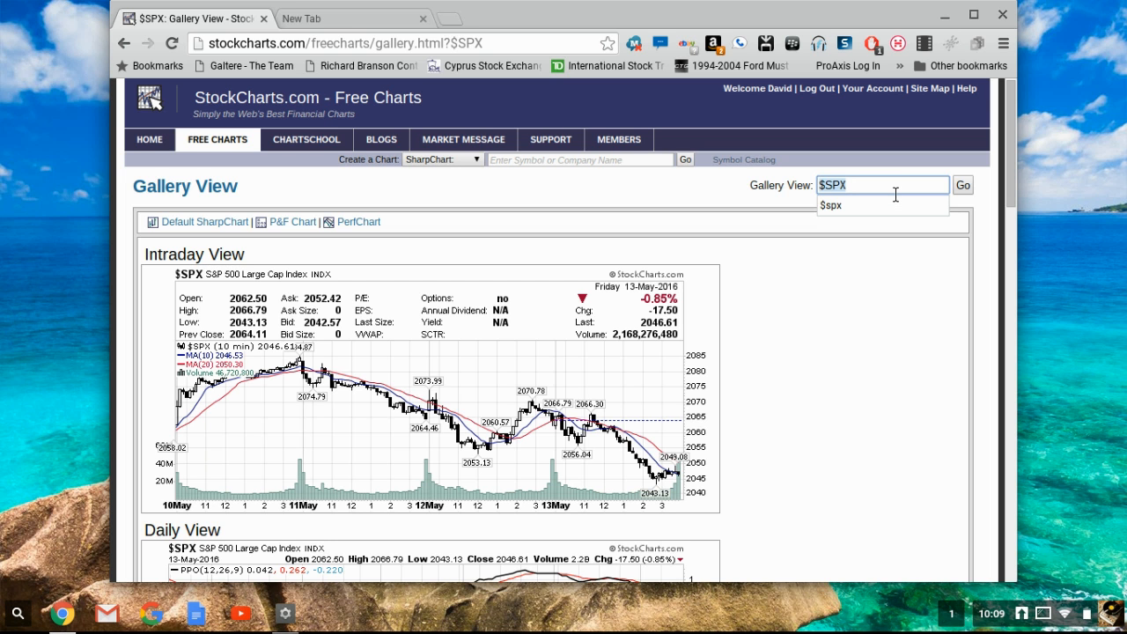
pyautogui.write('siri')
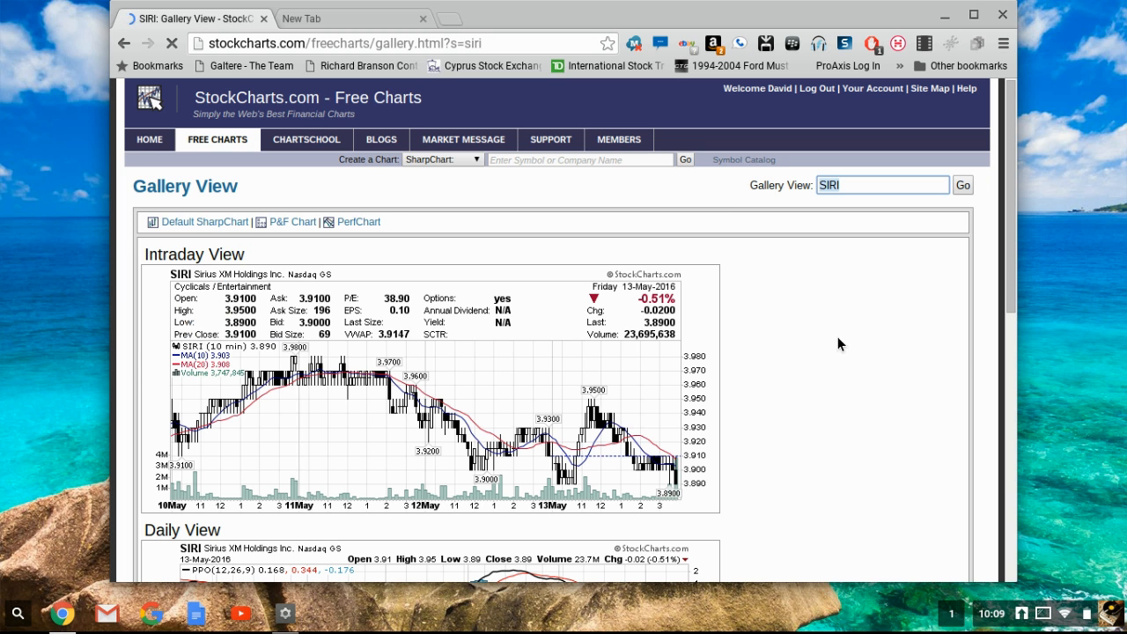
pyautogui.scroll(-3)
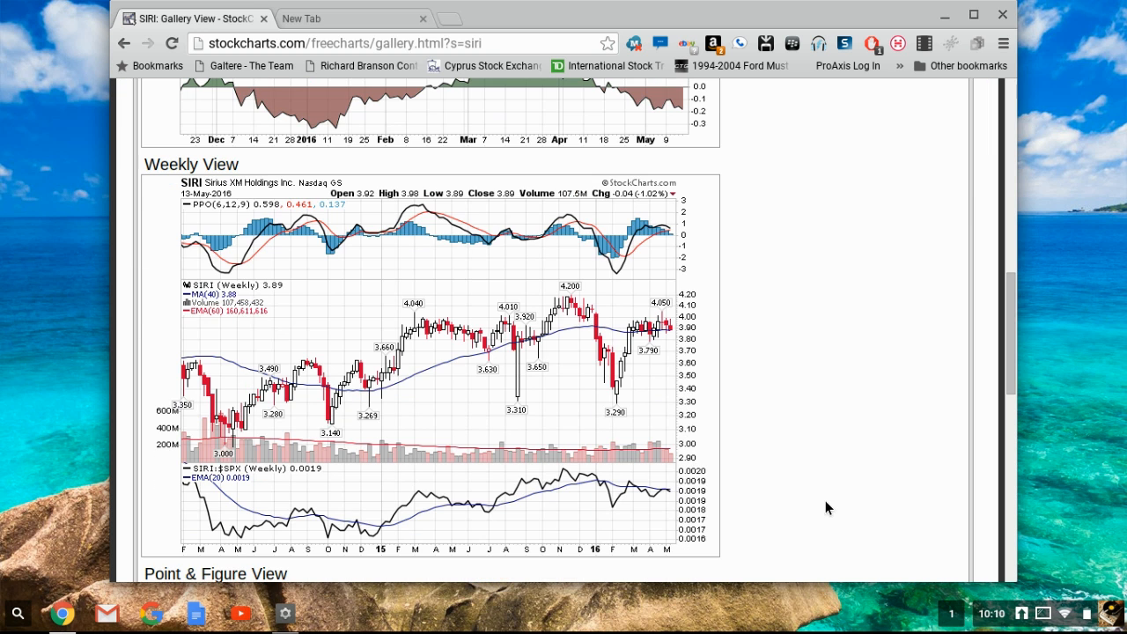
pyautogui.scroll(-3)
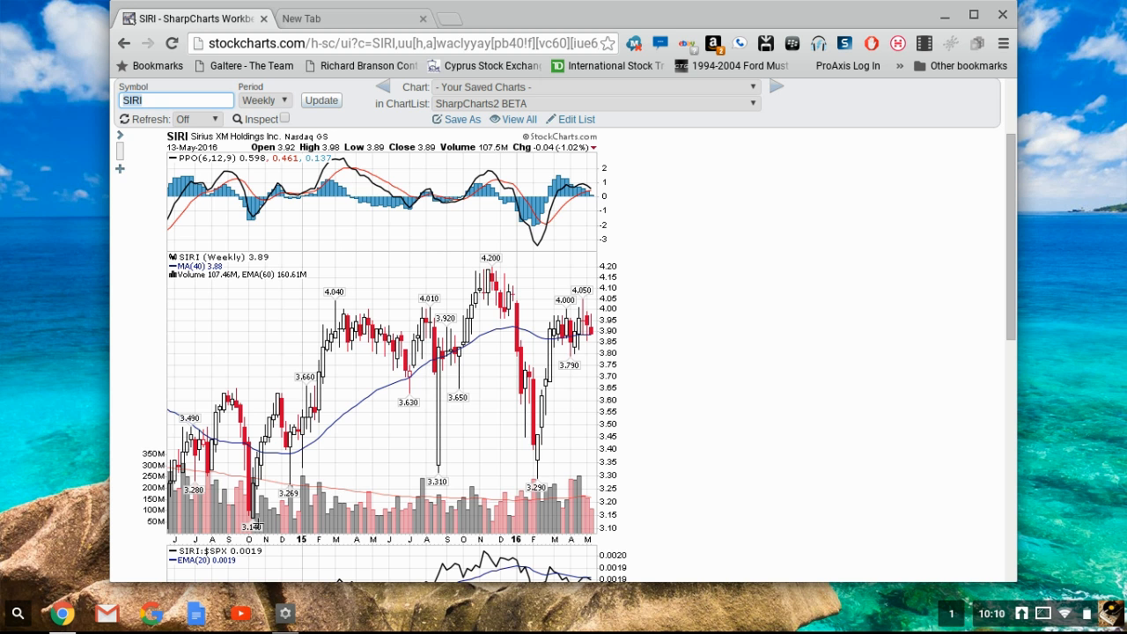
# Set a custom range starting 1997-05-14 and redraw the SIRI weekly chart
pyautogui.click(291, 222)
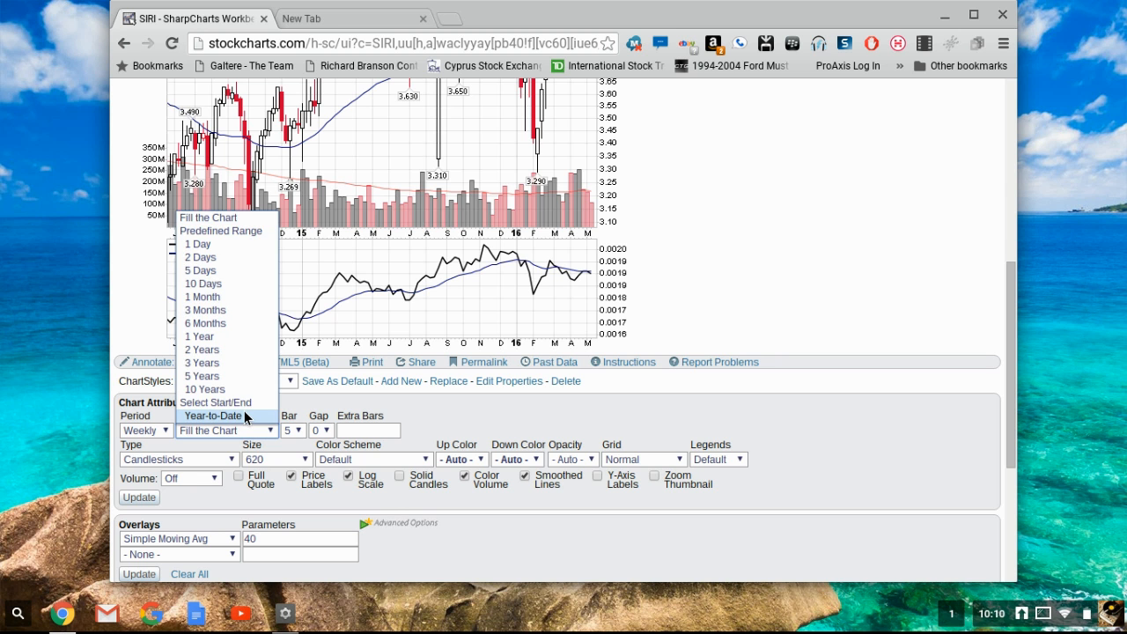
pyautogui.click(215, 401)
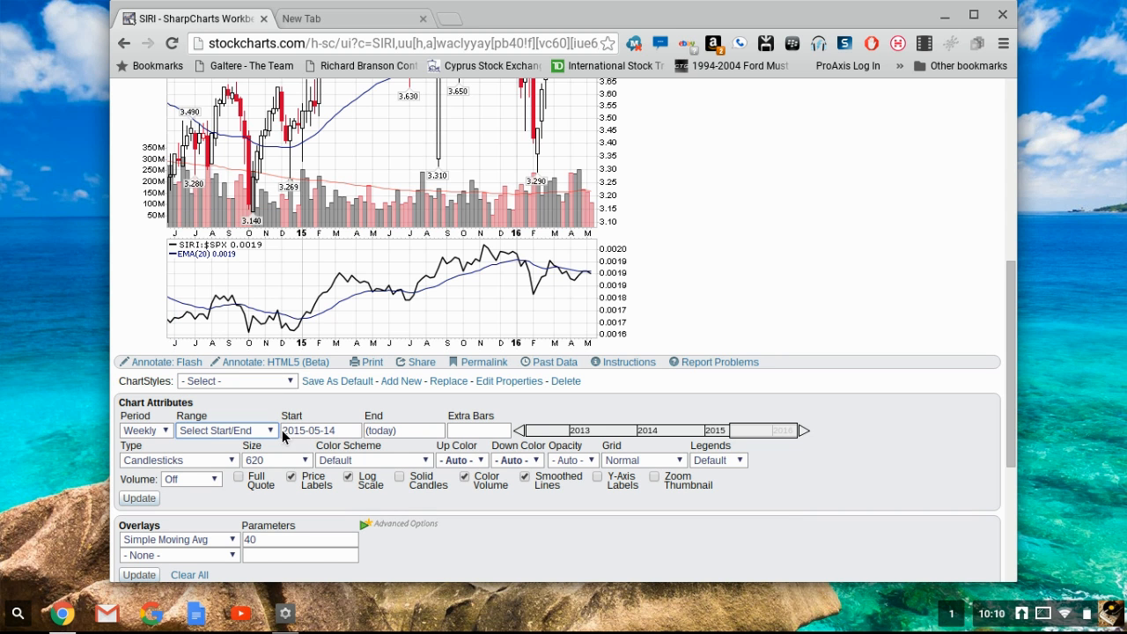
pyautogui.click(321, 430)
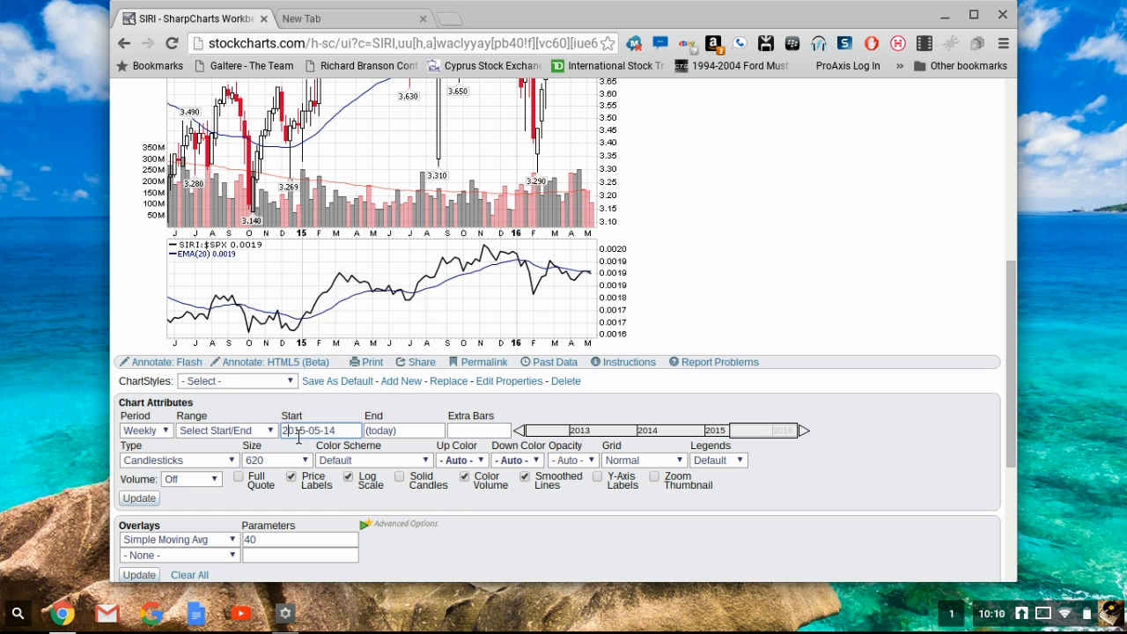
pyautogui.click(321, 430)
pyautogui.write('997')
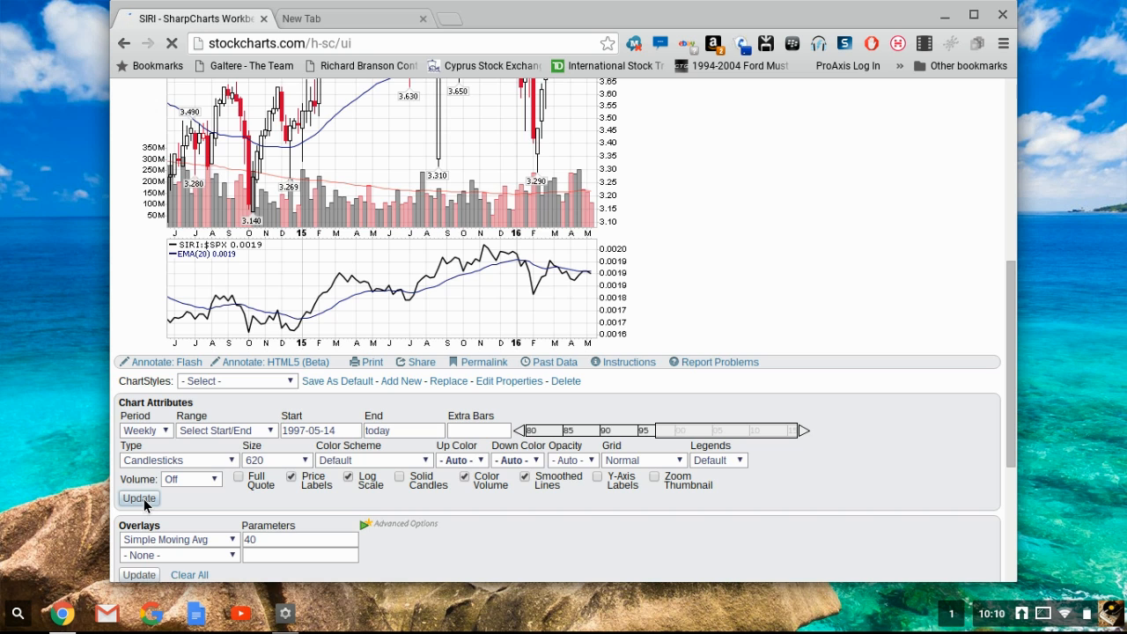
pyautogui.click(138, 498)
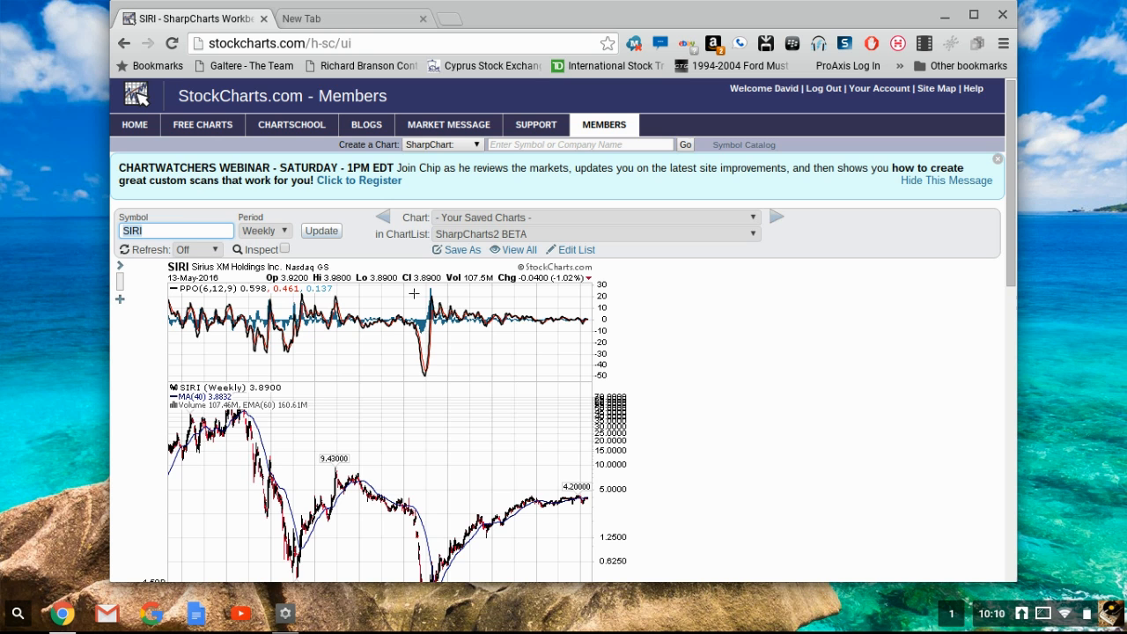
pyautogui.scroll(-3)
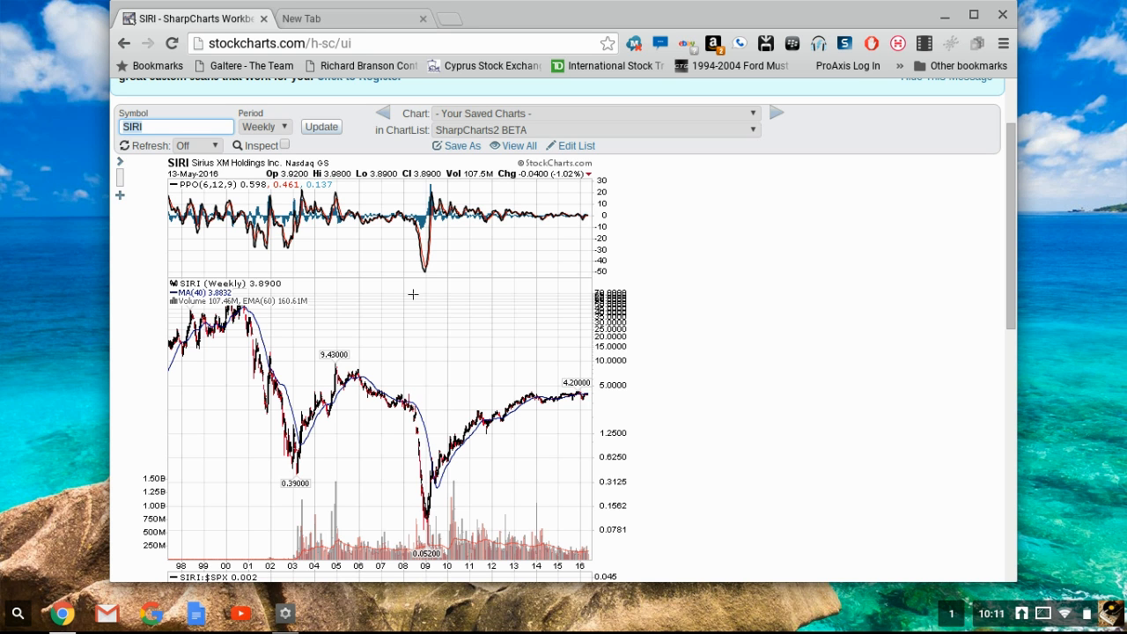
pyautogui.moveTo(281, 296)
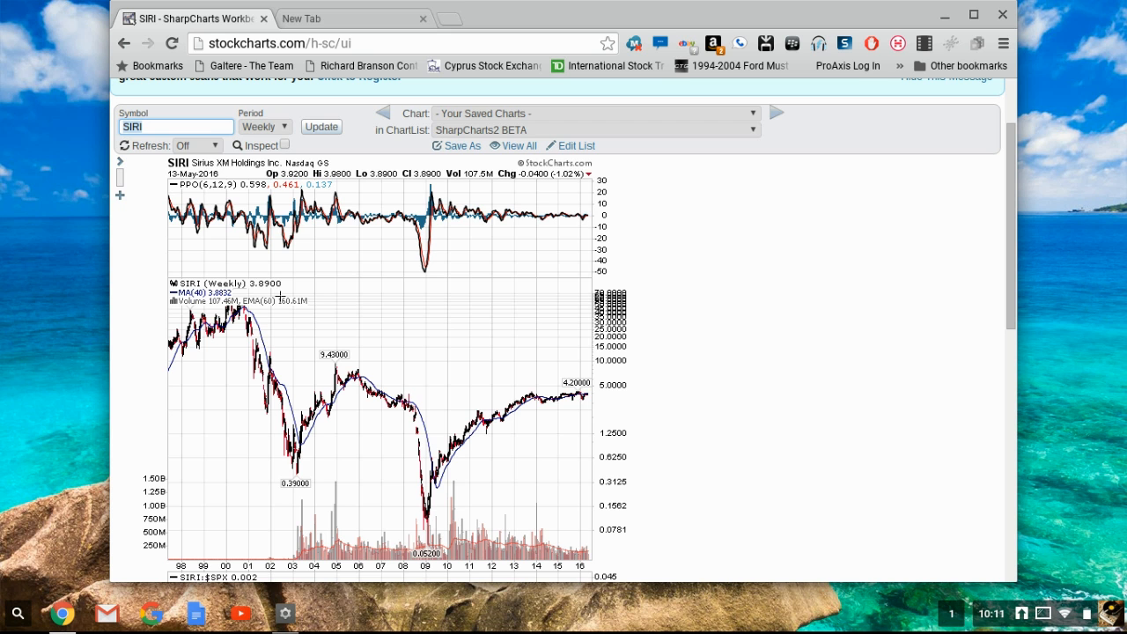
pyautogui.moveTo(363, 380)
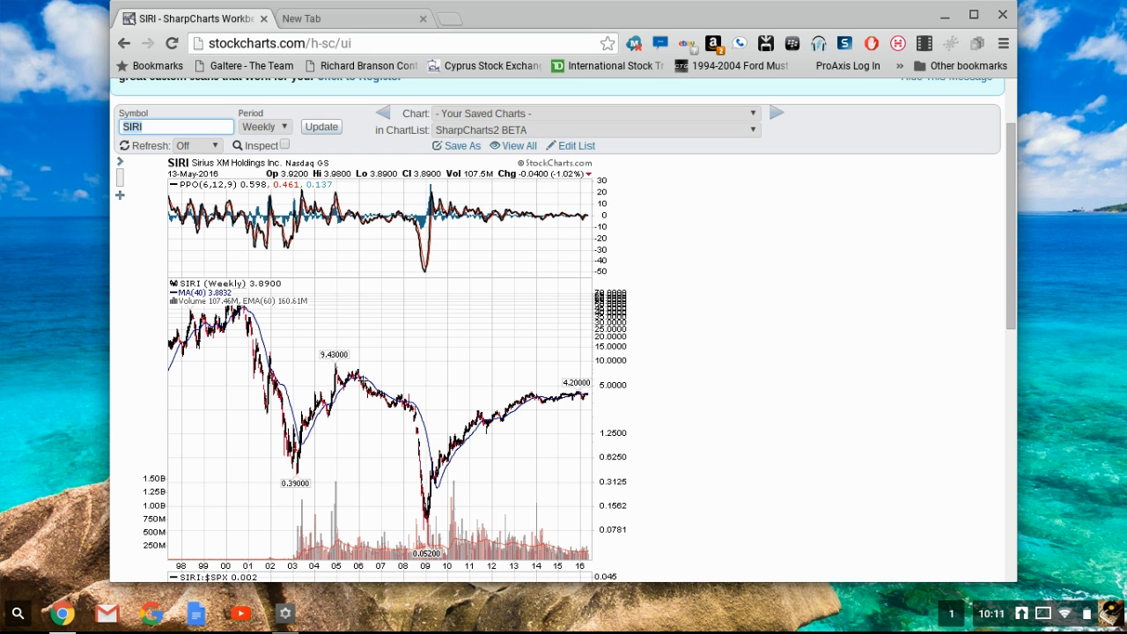
pyautogui.moveTo(444, 573)
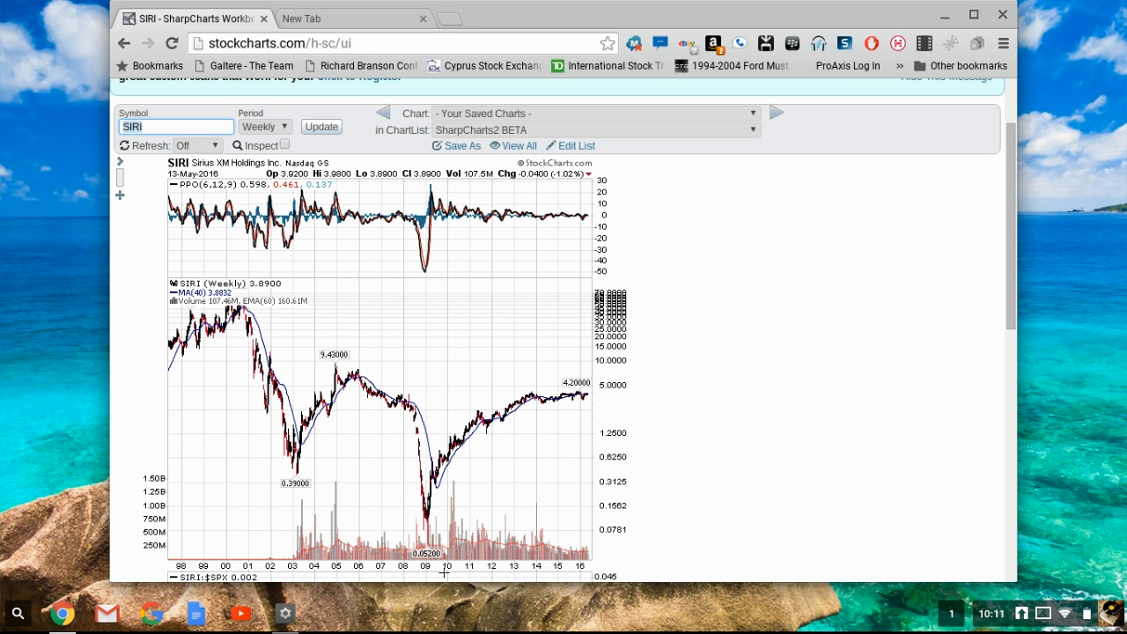
pyautogui.moveTo(437, 522)
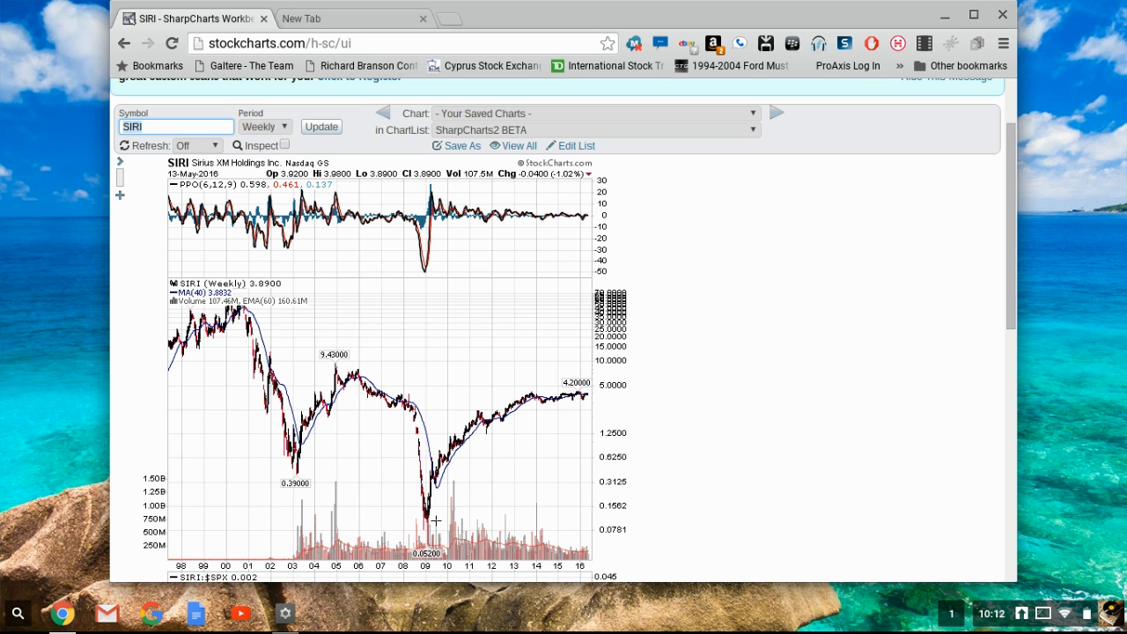
pyautogui.moveTo(340, 585)
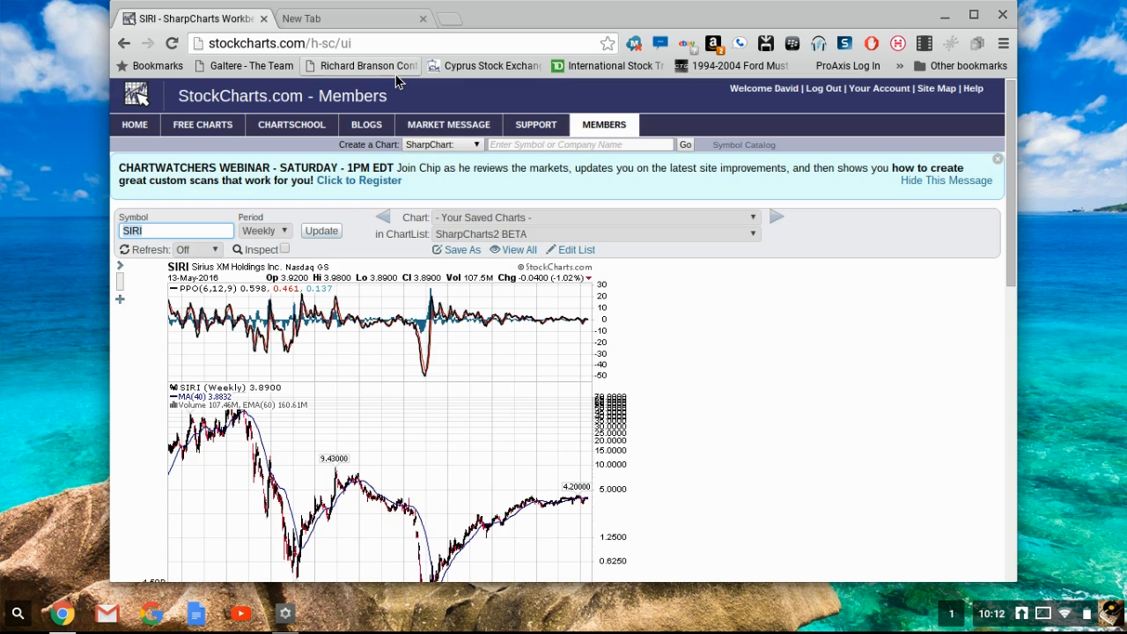
# Search Google for '1962 stock market' in a new tab and browse the image results
pyautogui.click(352, 18)
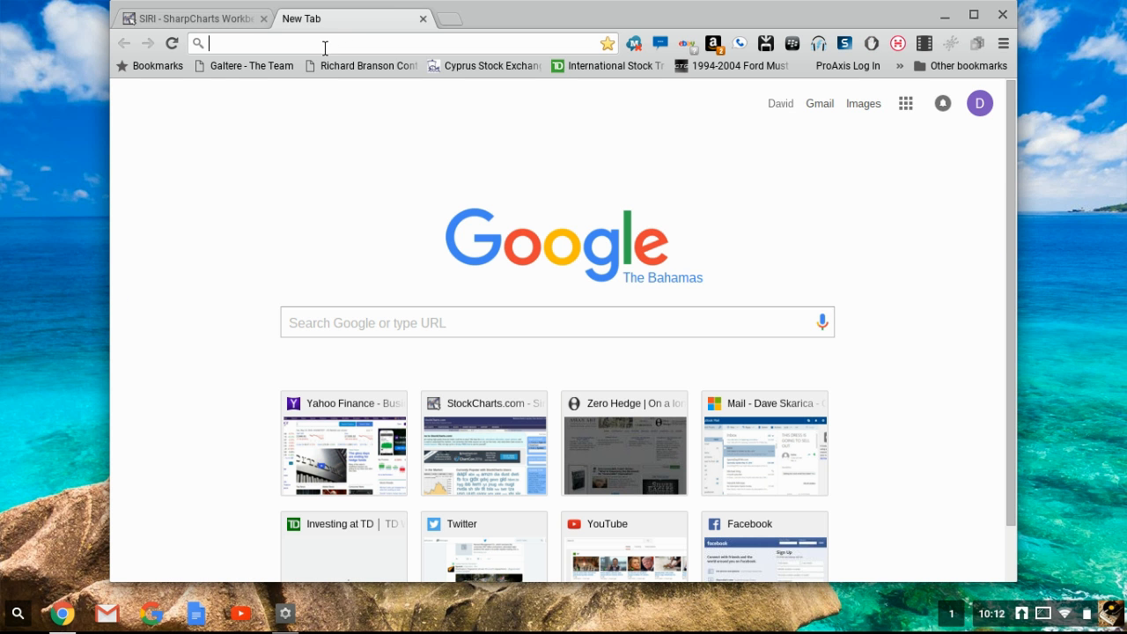
pyautogui.write('1962 stock market')
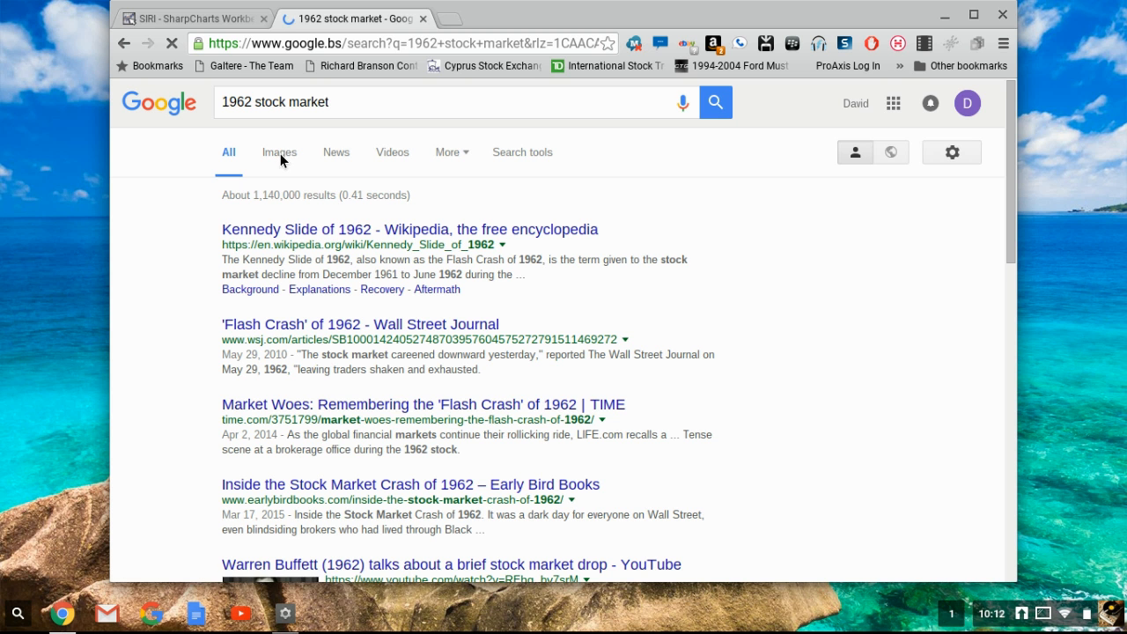
pyautogui.click(279, 151)
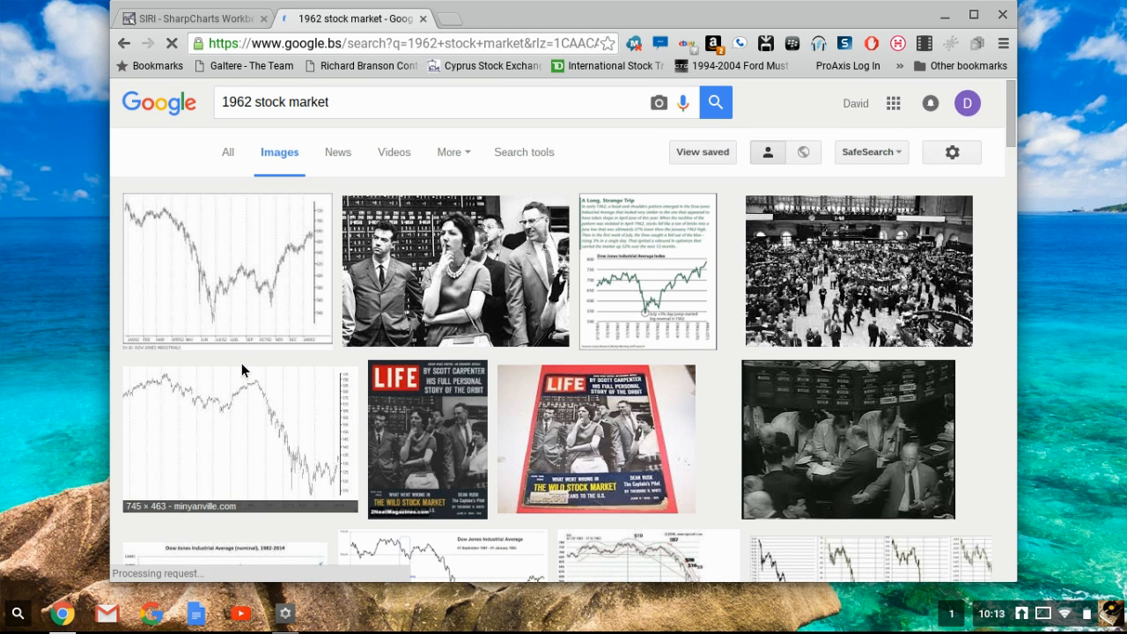
pyautogui.scroll(-3)
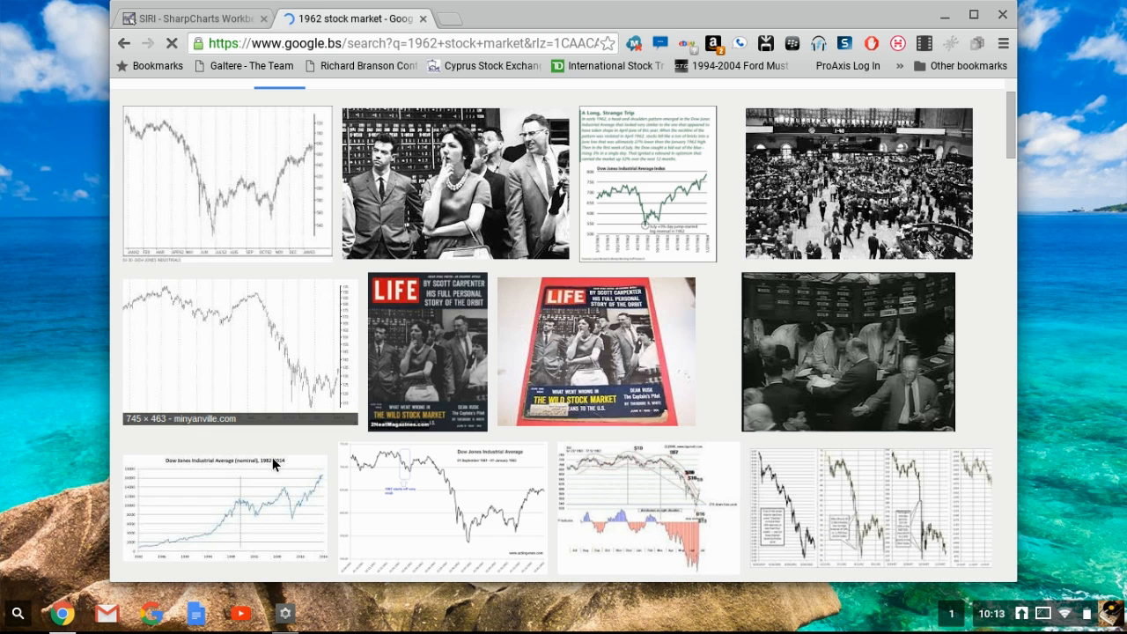
pyautogui.scroll(-3)
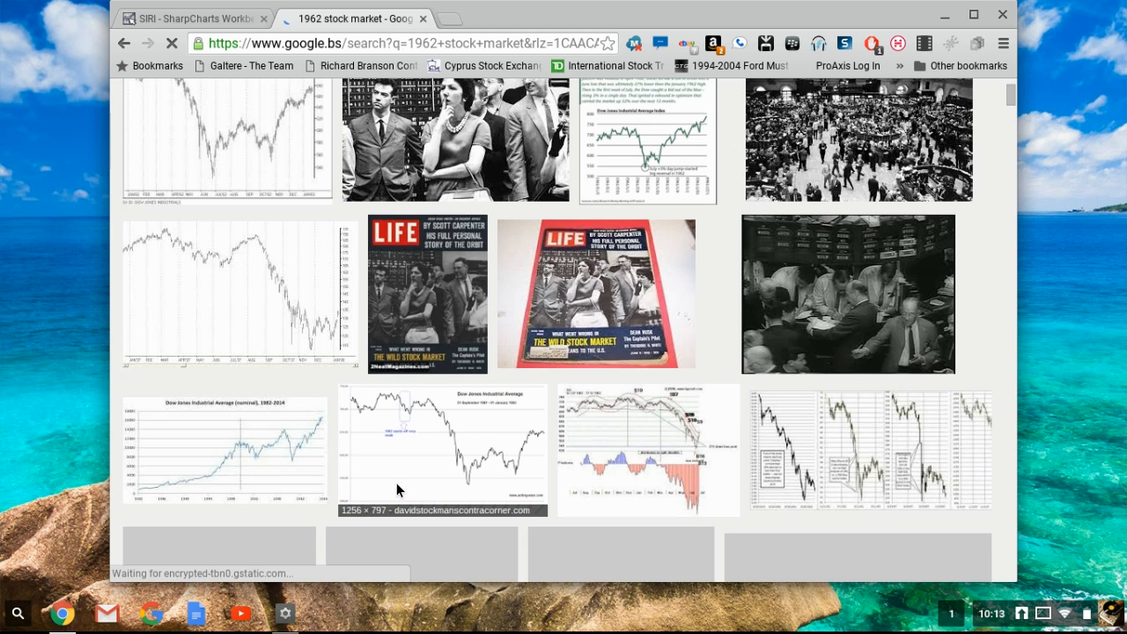
# Enlarge the Dow Jones 1961–1963 chart thumbnail
pyautogui.click(444, 447)
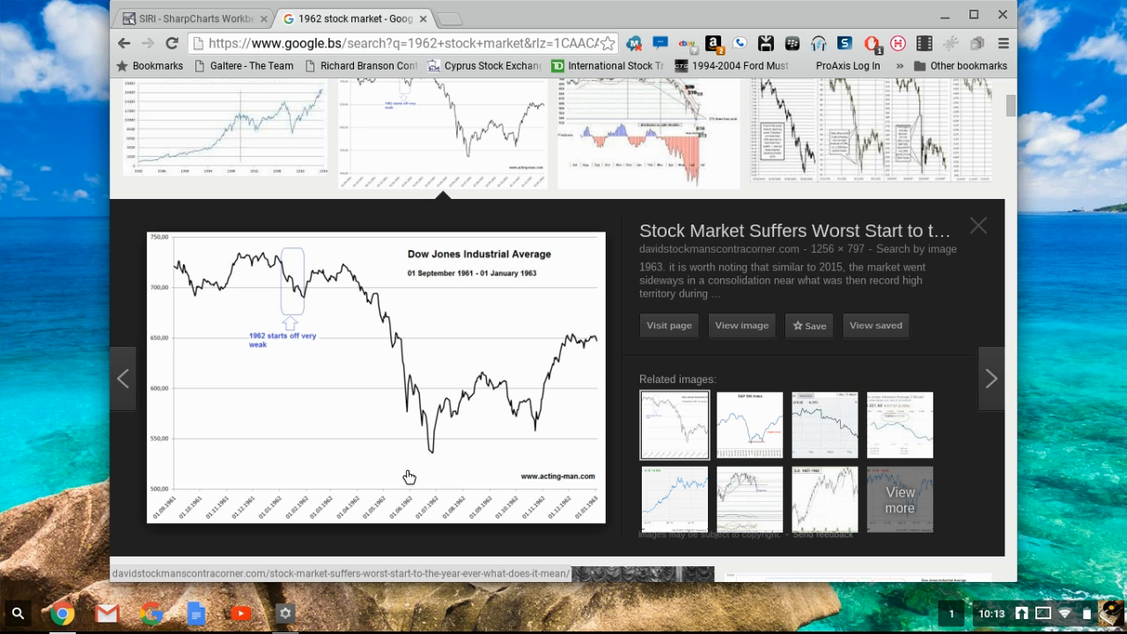
pyautogui.moveTo(351, 271)
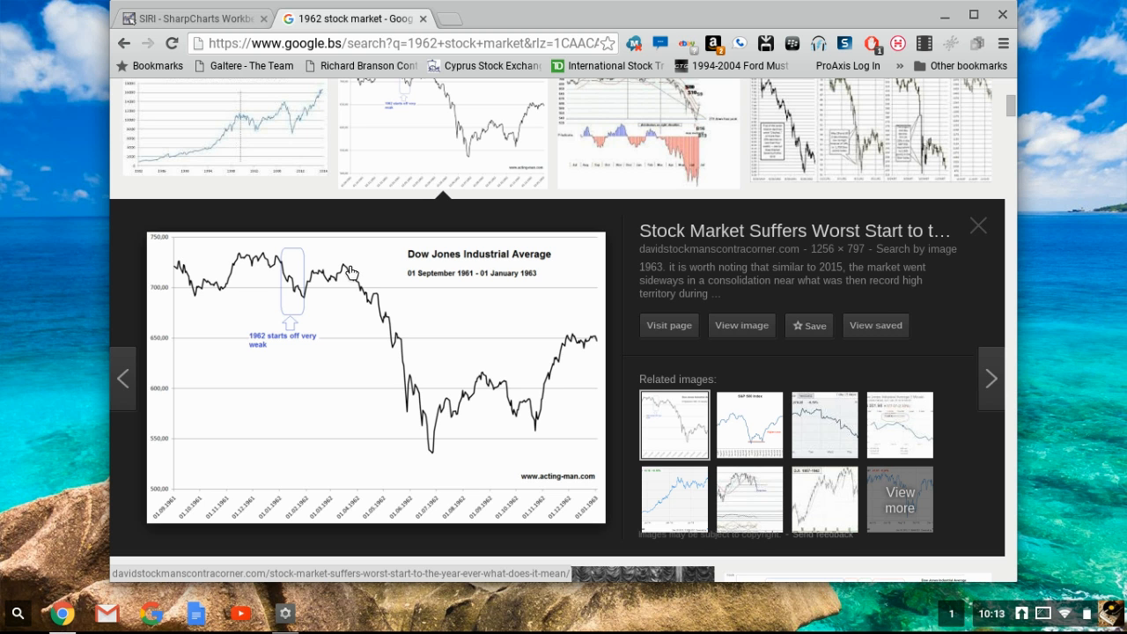
pyautogui.moveTo(359, 282)
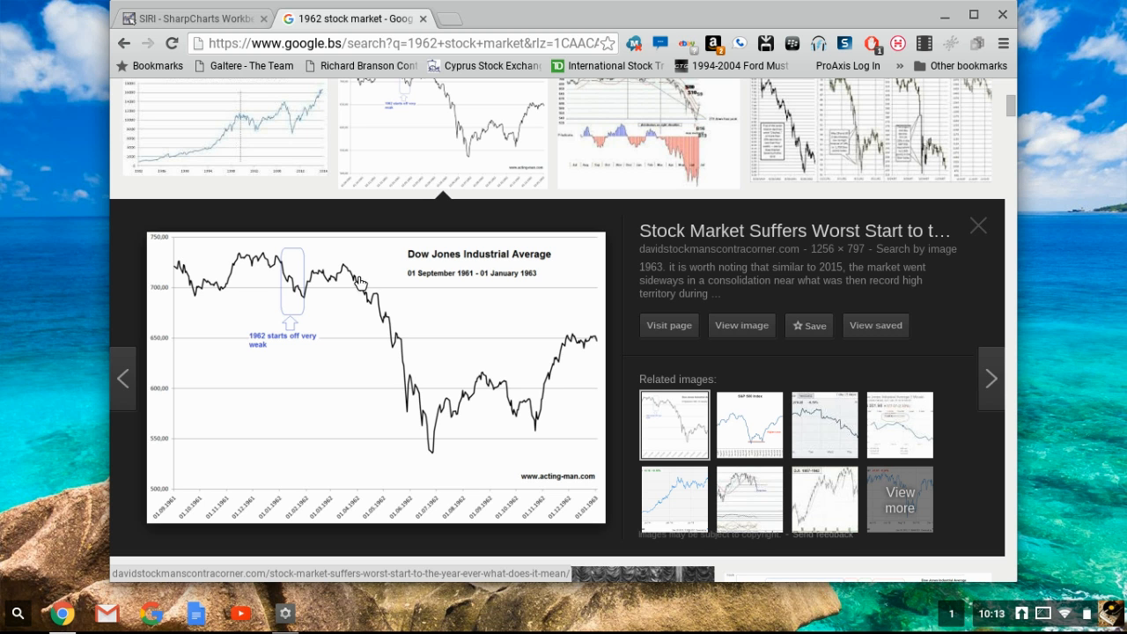
pyautogui.moveTo(379, 310)
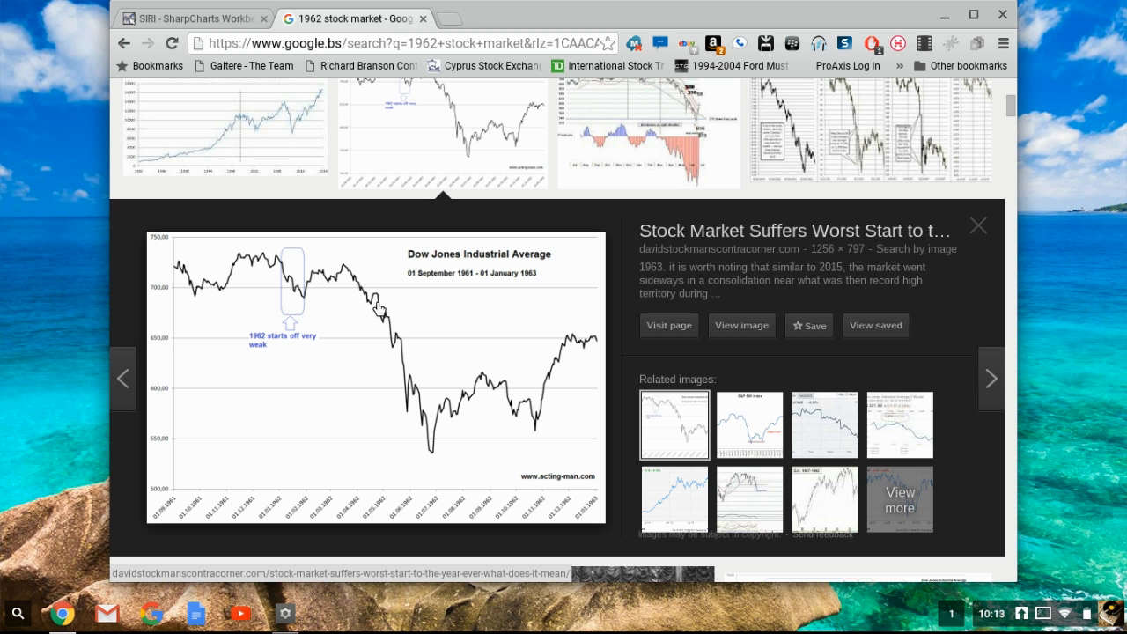
pyautogui.moveTo(384, 321)
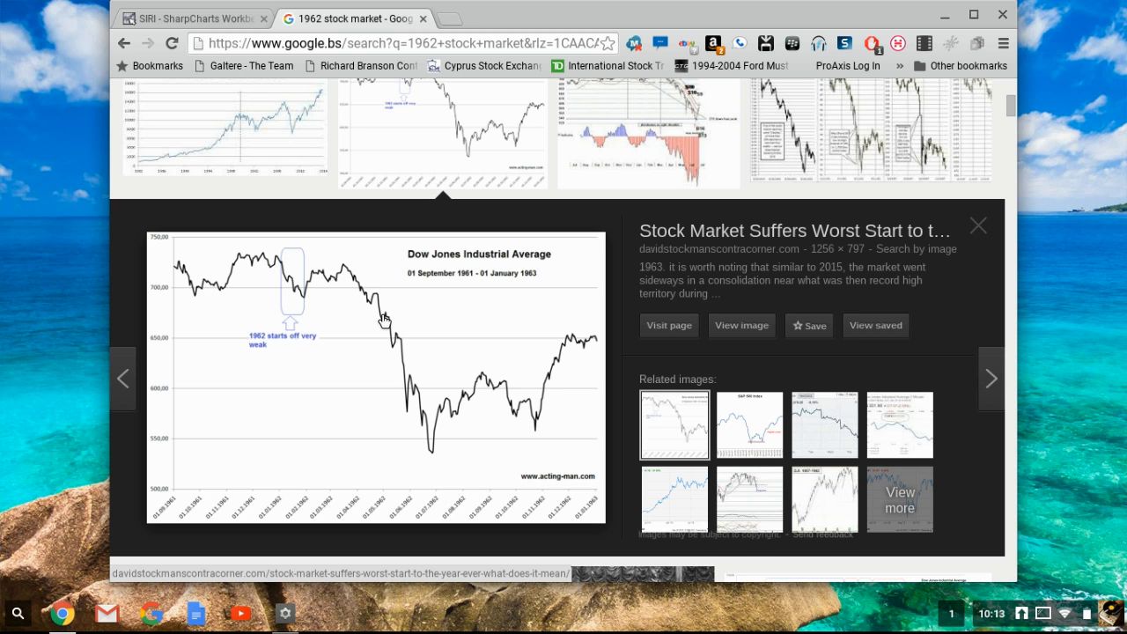
pyautogui.moveTo(381, 309)
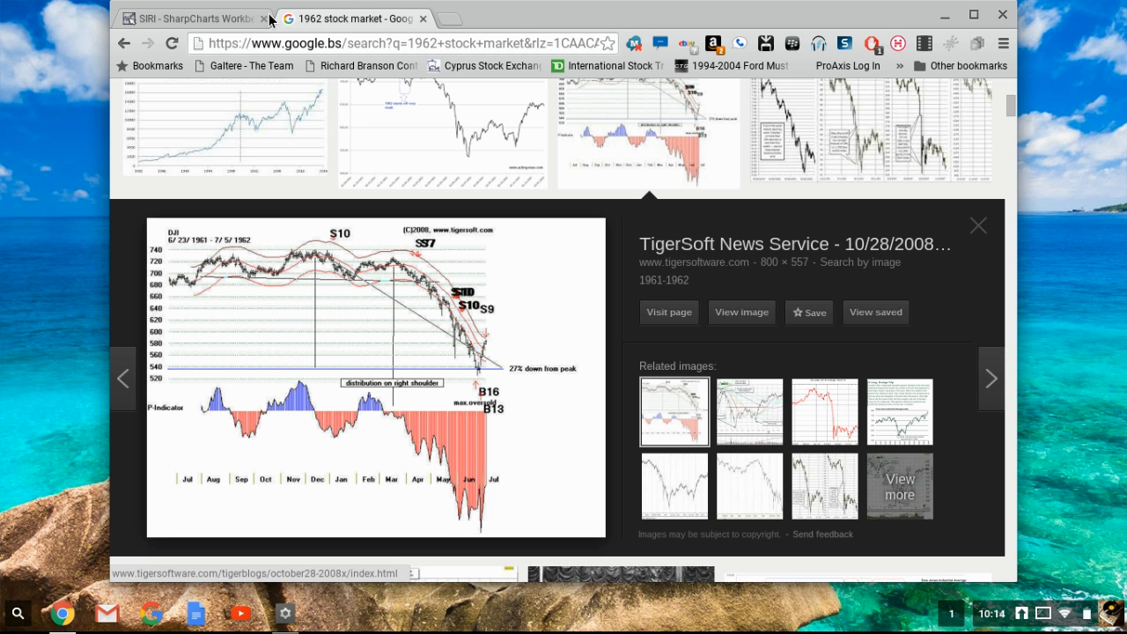
# Switch to the StockCharts tab and chart $spx from the Symbol box
pyautogui.click(190, 18)
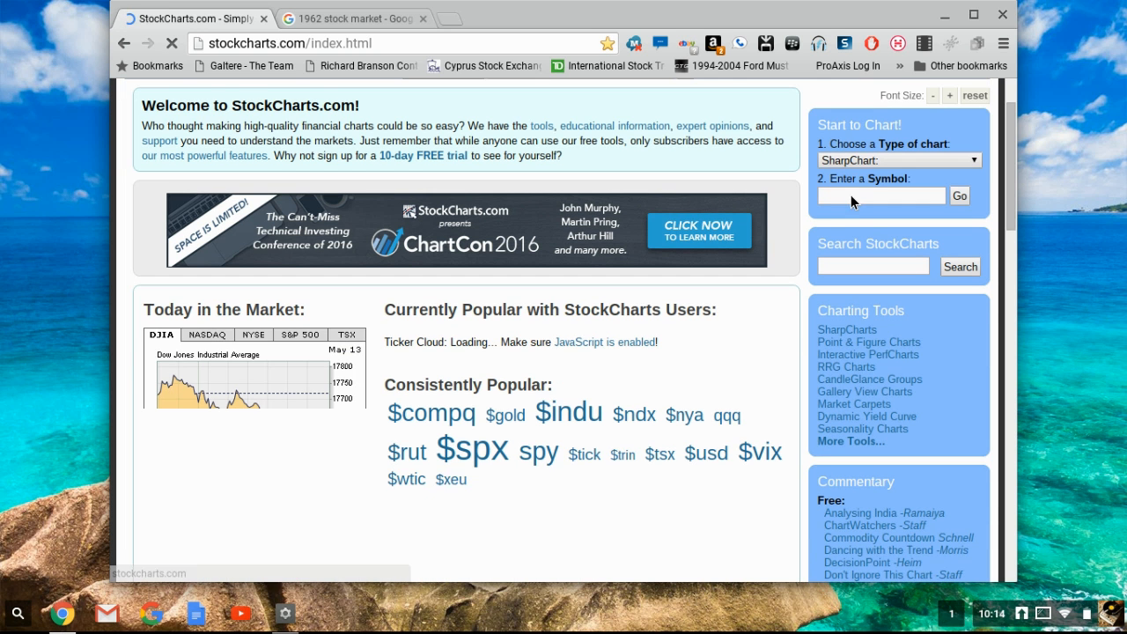
pyautogui.click(880, 196)
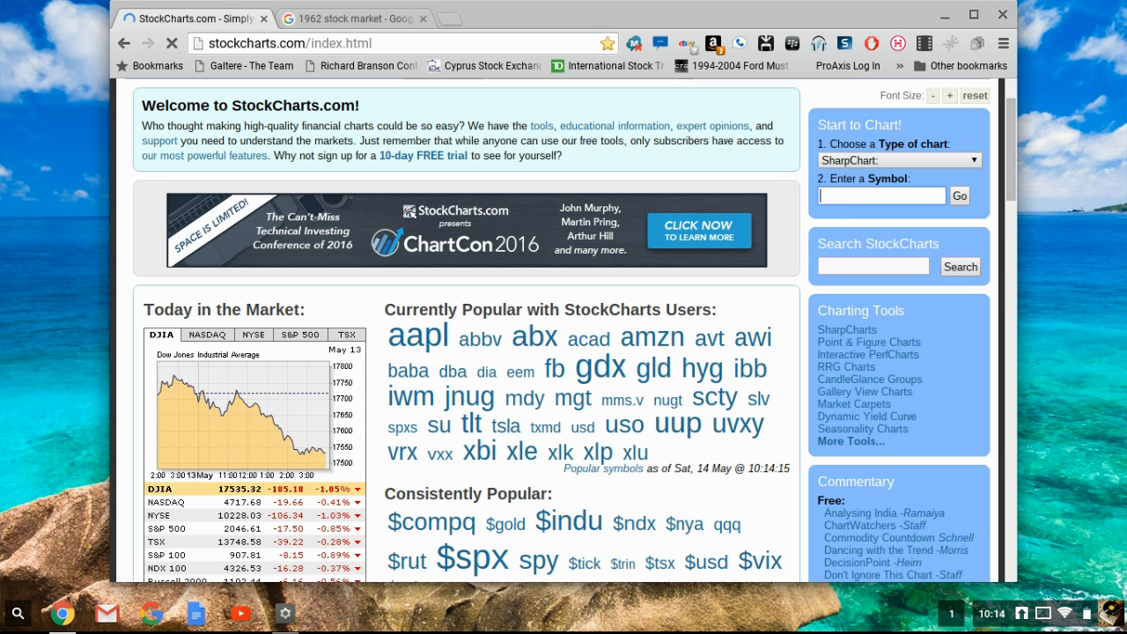
pyautogui.write('$spx')
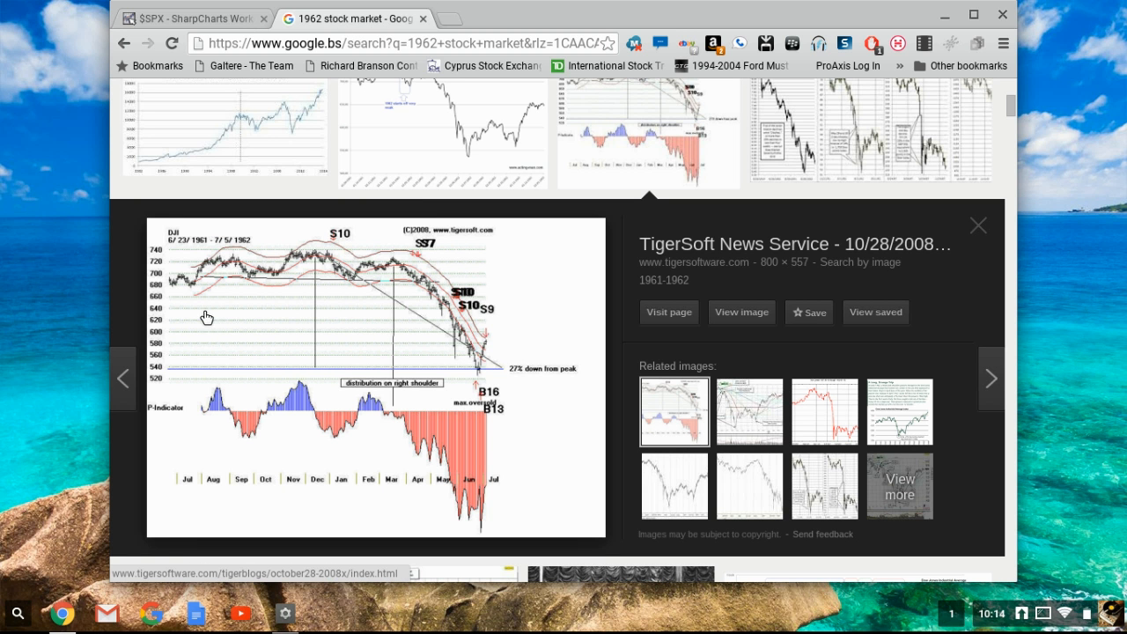
pyautogui.moveTo(240, 320)
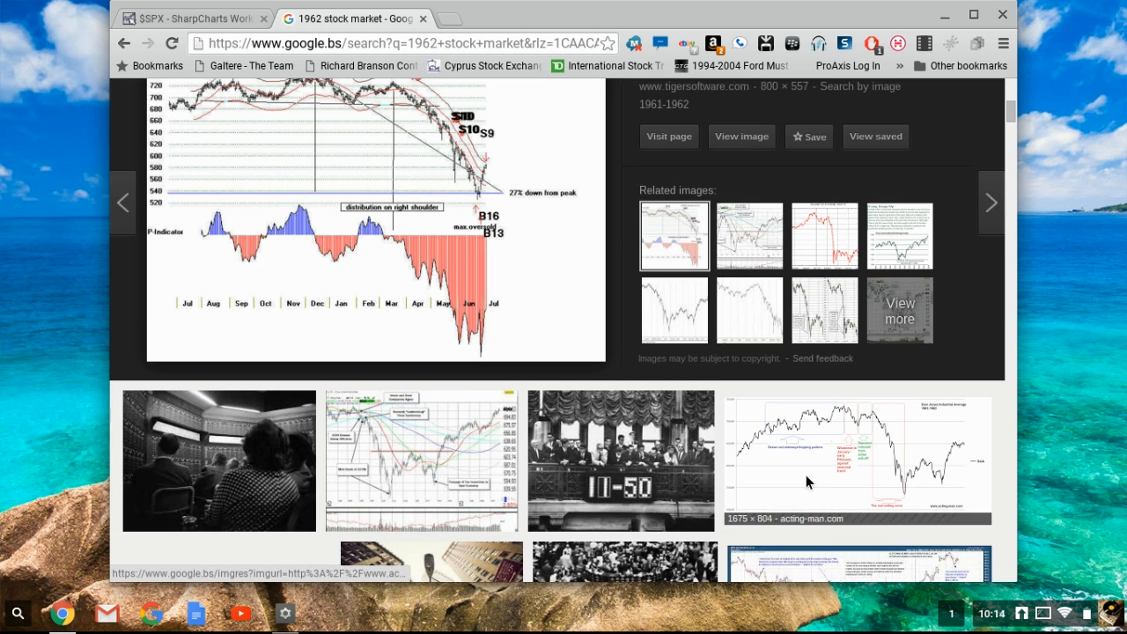
# Enlarge the acting-man.com Dow Jones 1961–1962 chart preview
pyautogui.click(854, 458)
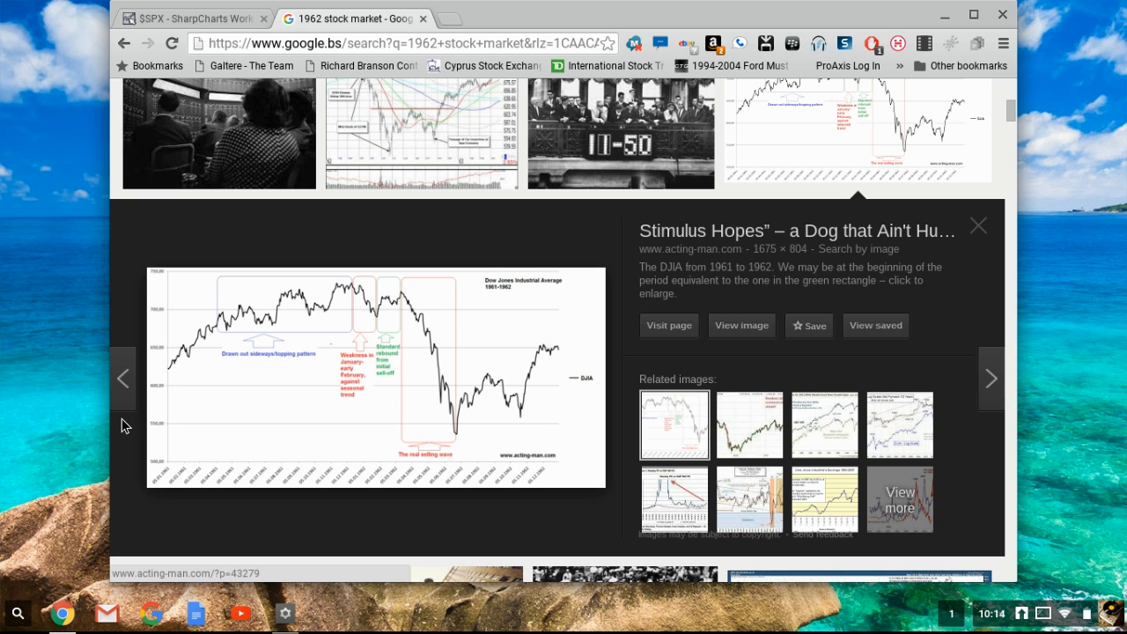
pyautogui.moveTo(355, 286)
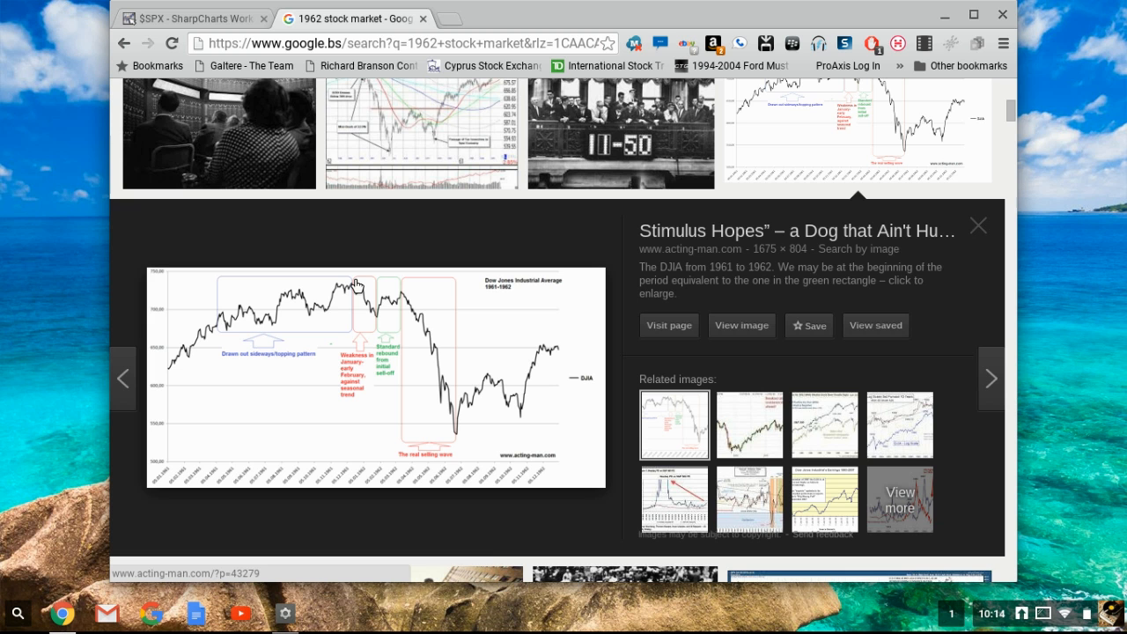
pyautogui.moveTo(489, 542)
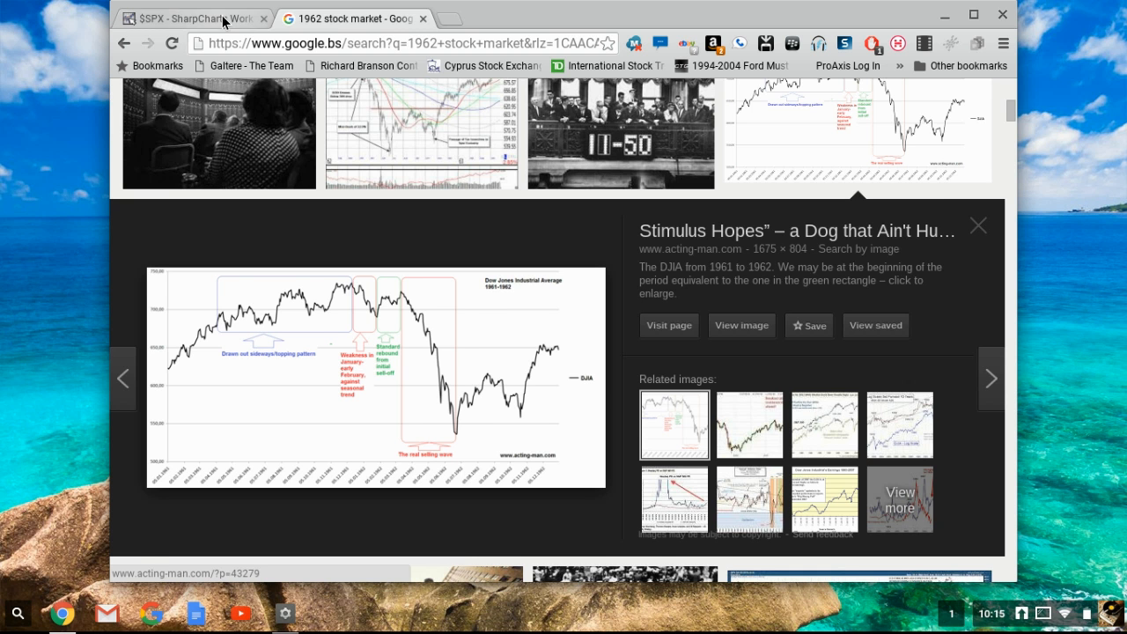
# Switch back to the daily $SPX S&P 500 SharpChart for comparison with the 1962 charts
pyautogui.click(185, 18)
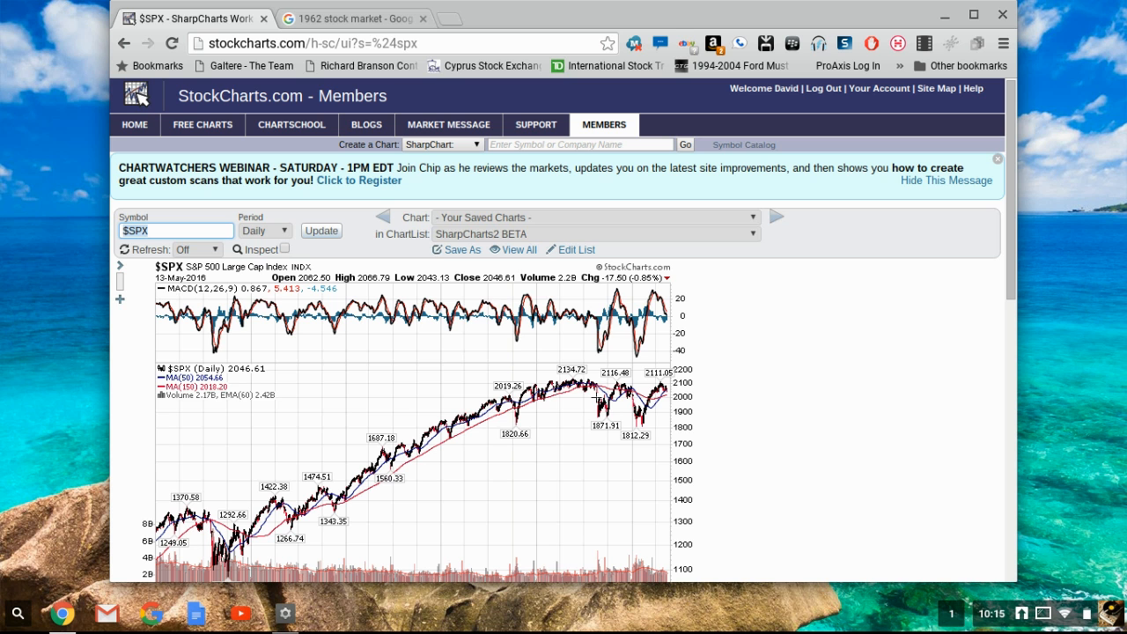
pyautogui.moveTo(704, 530)
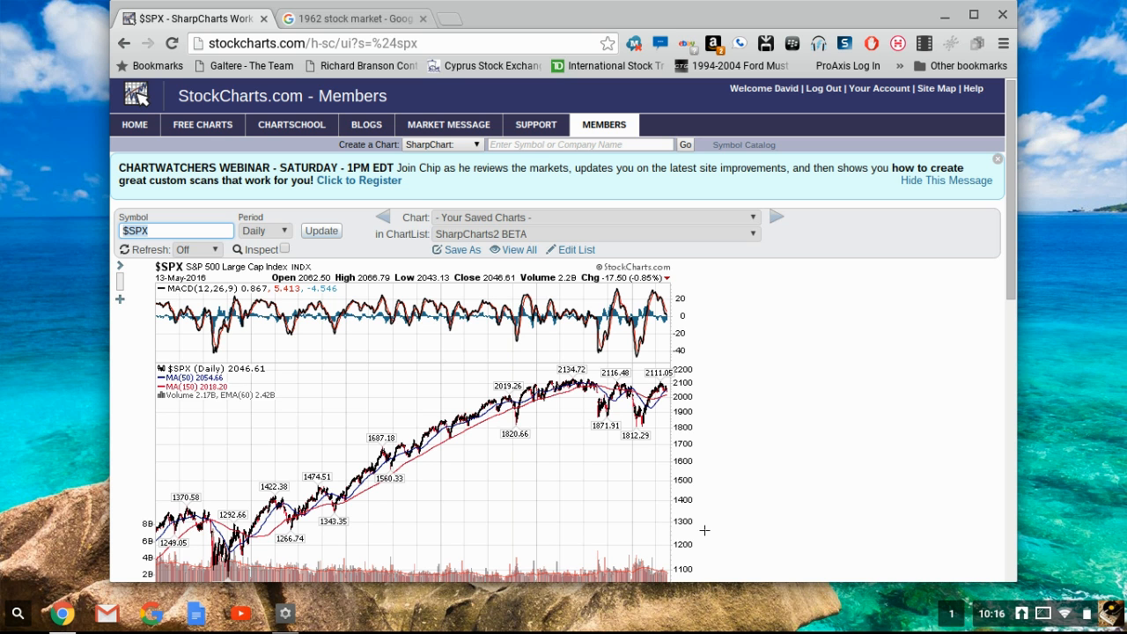
pyautogui.moveTo(845, 42)
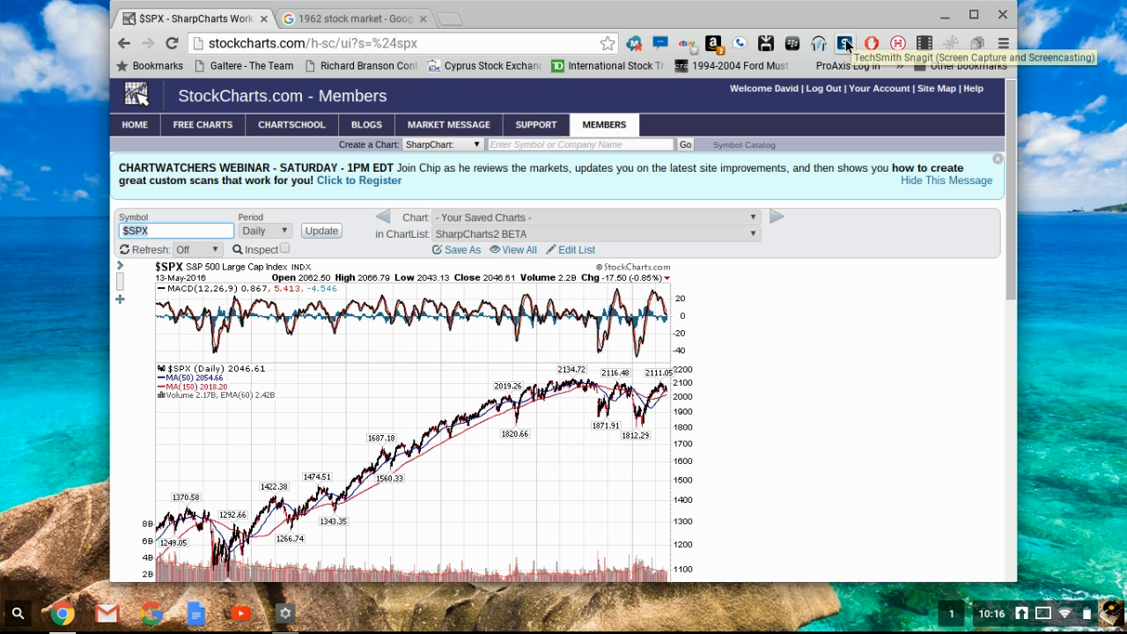